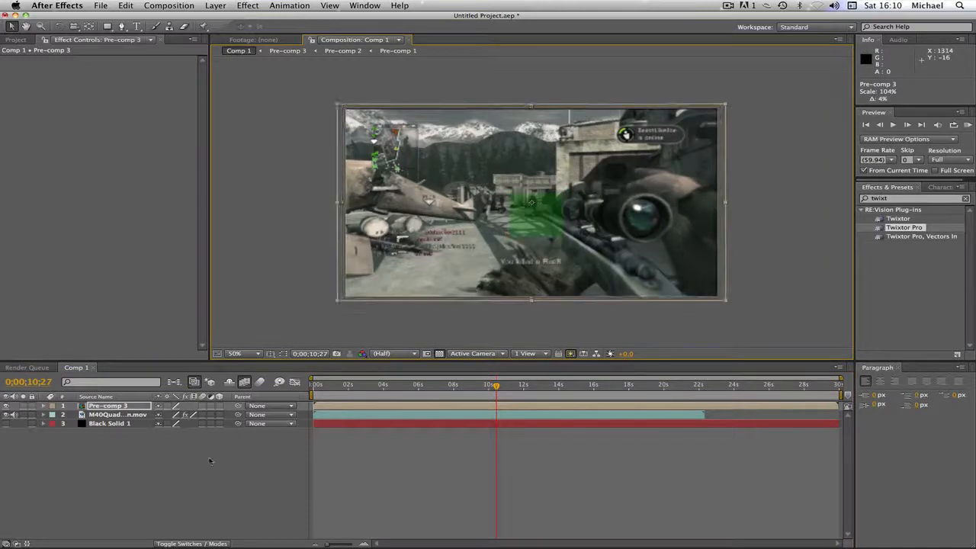
- Select the M40QuadFeedCountDown footage layer to review its Twixtor Pro settings
click(118, 414)
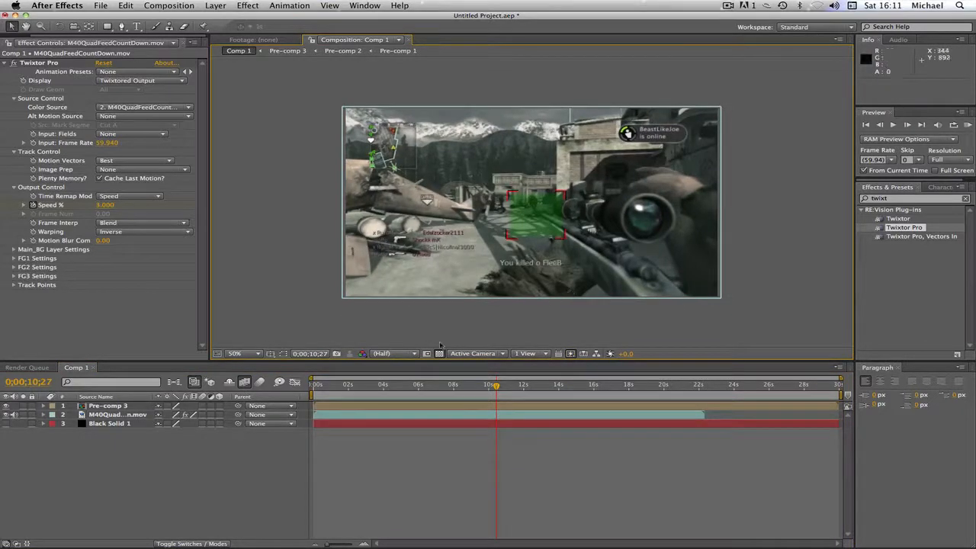
mouse_move(410, 273)
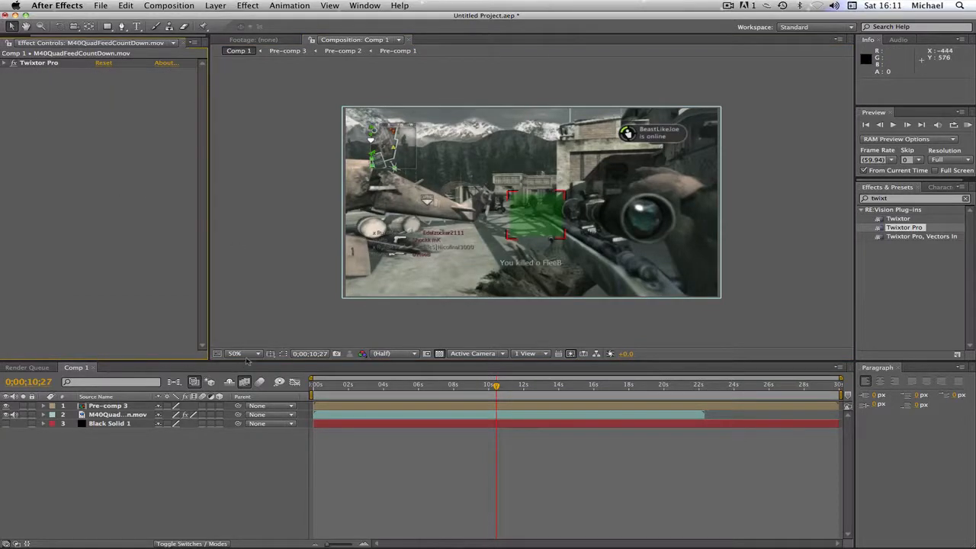
mouse_move(270, 353)
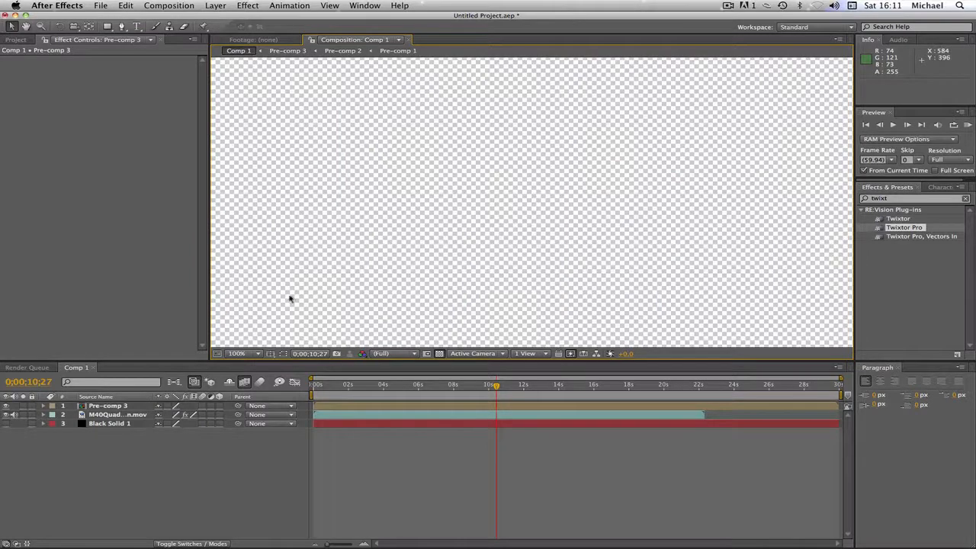
mouse_move(392, 74)
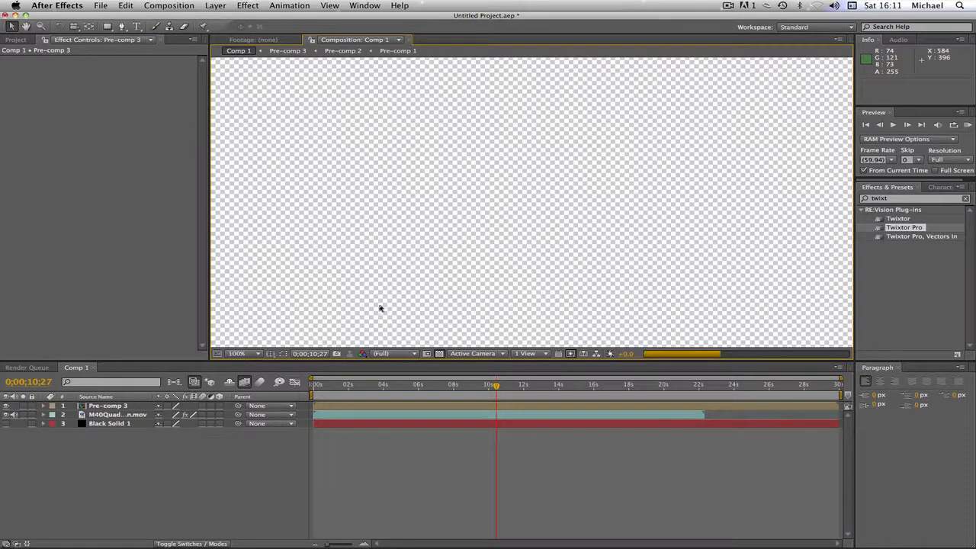
mouse_move(477, 259)
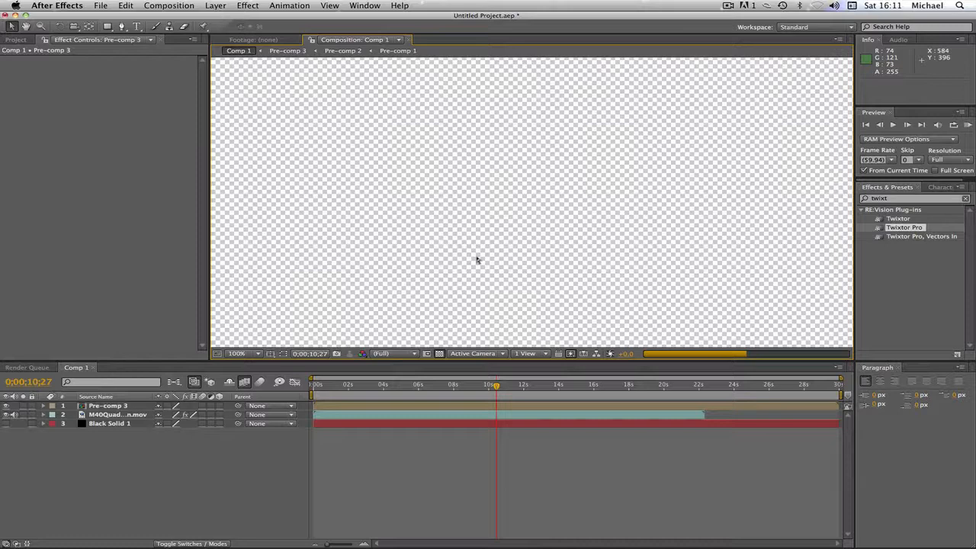
mouse_move(403, 143)
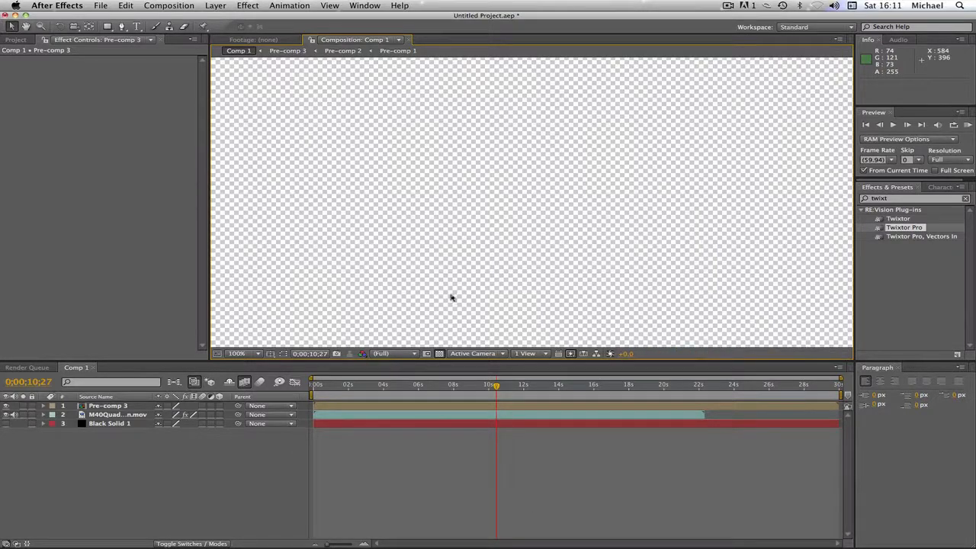
mouse_move(414, 259)
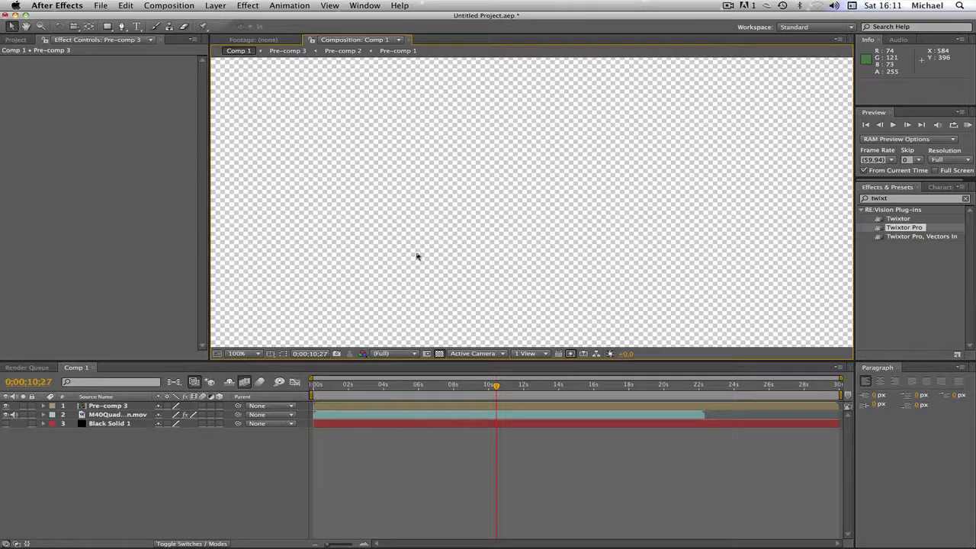
mouse_move(428, 246)
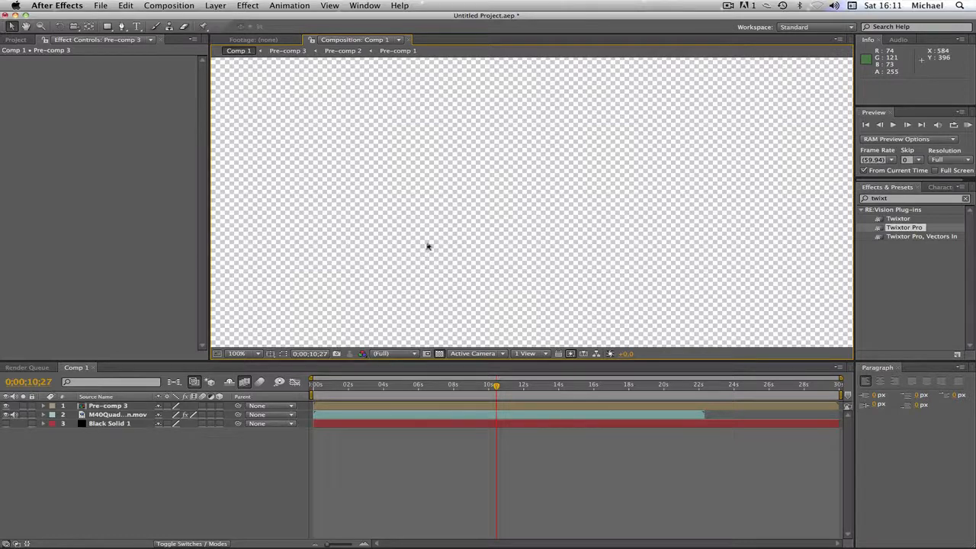
mouse_move(437, 236)
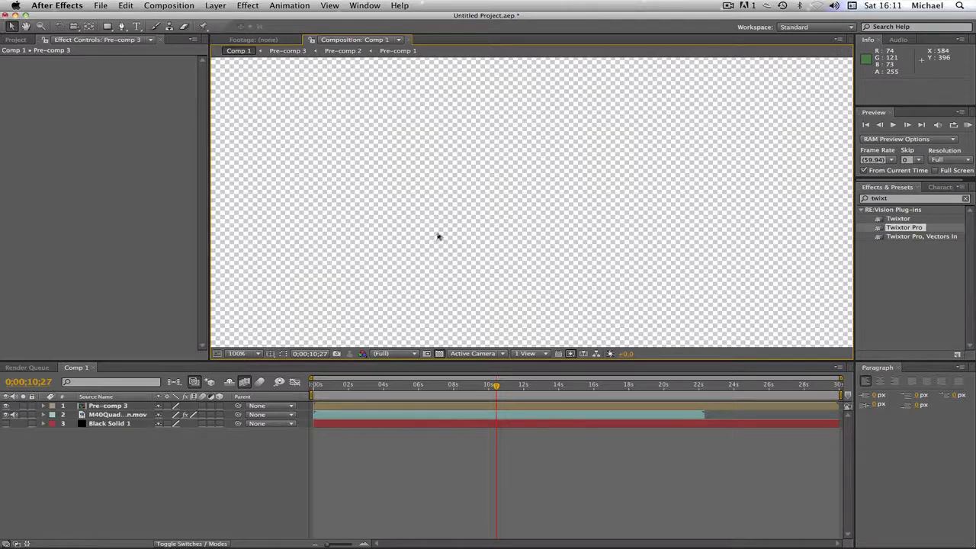
mouse_move(448, 227)
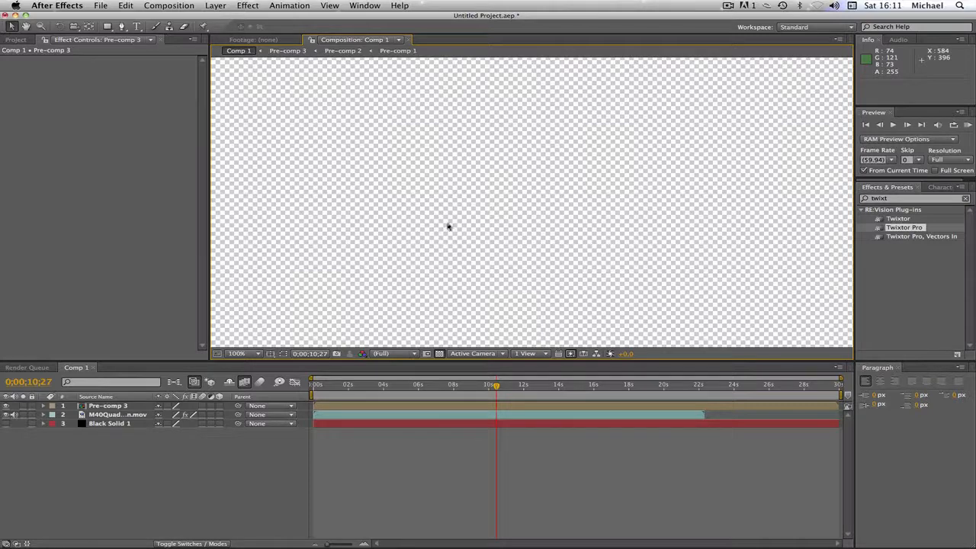
mouse_move(458, 217)
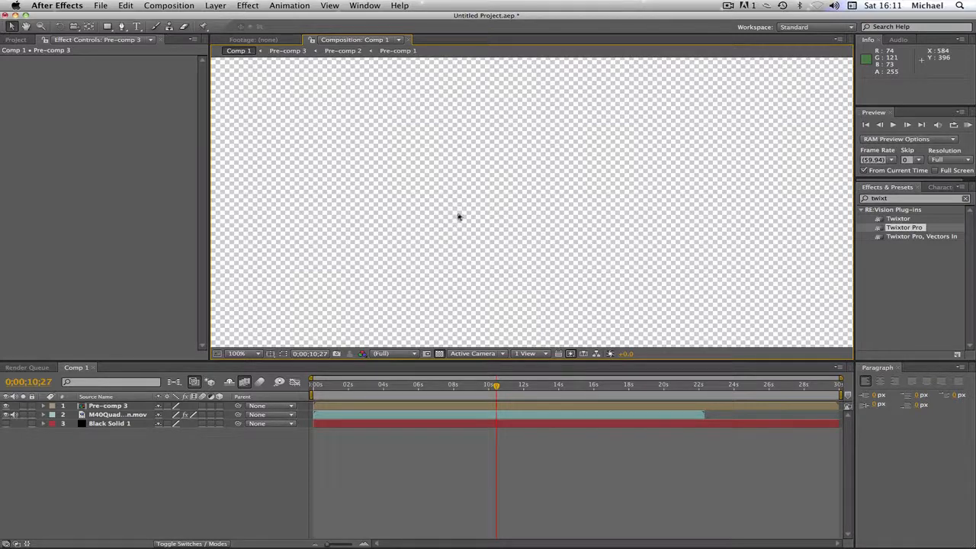
mouse_move(469, 207)
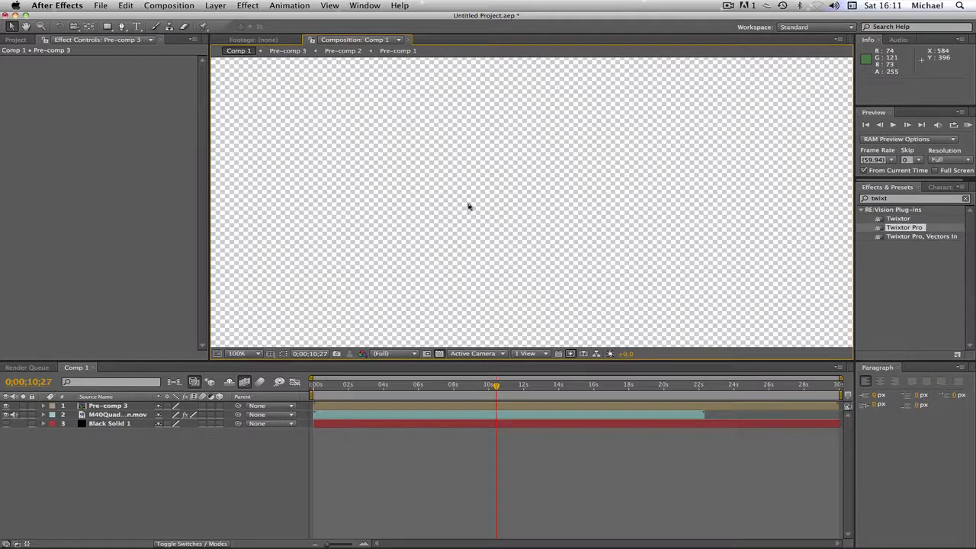
mouse_move(479, 197)
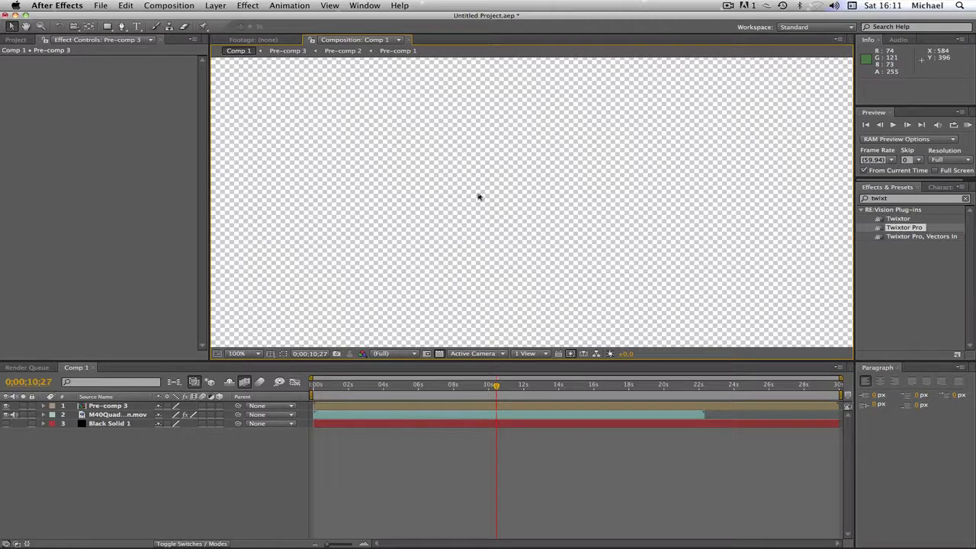
mouse_move(489, 187)
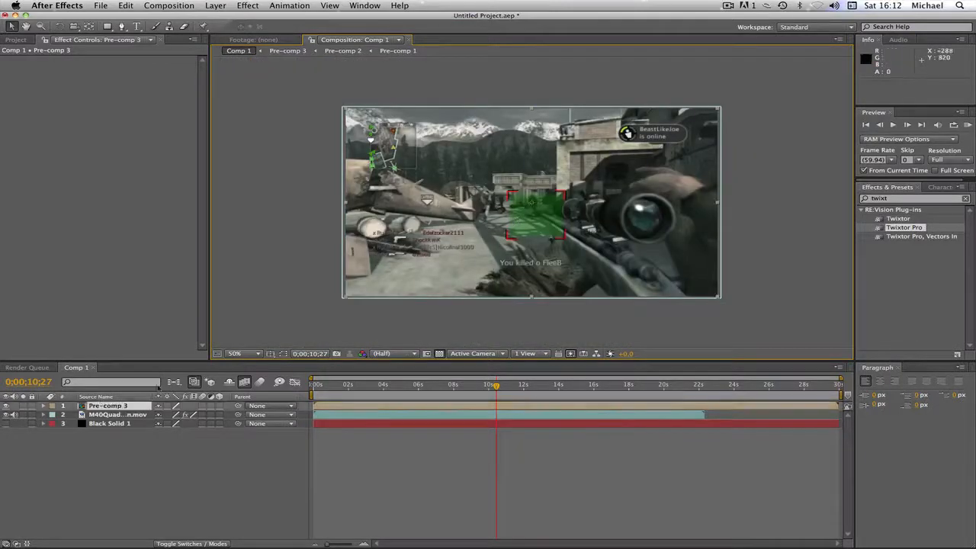
- Select Pre-comp 3 and draw a four-point Pen mask around the green target box
click(107, 405)
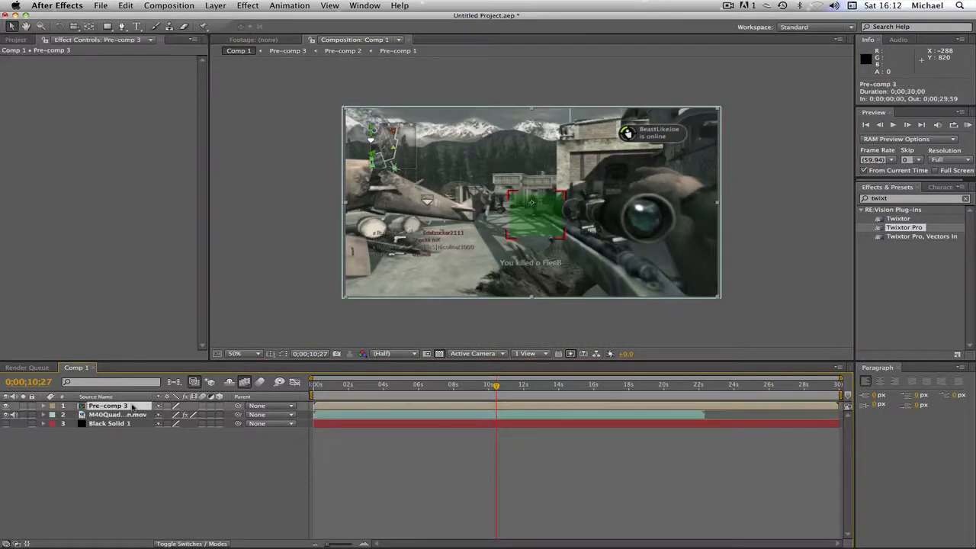
click(121, 27)
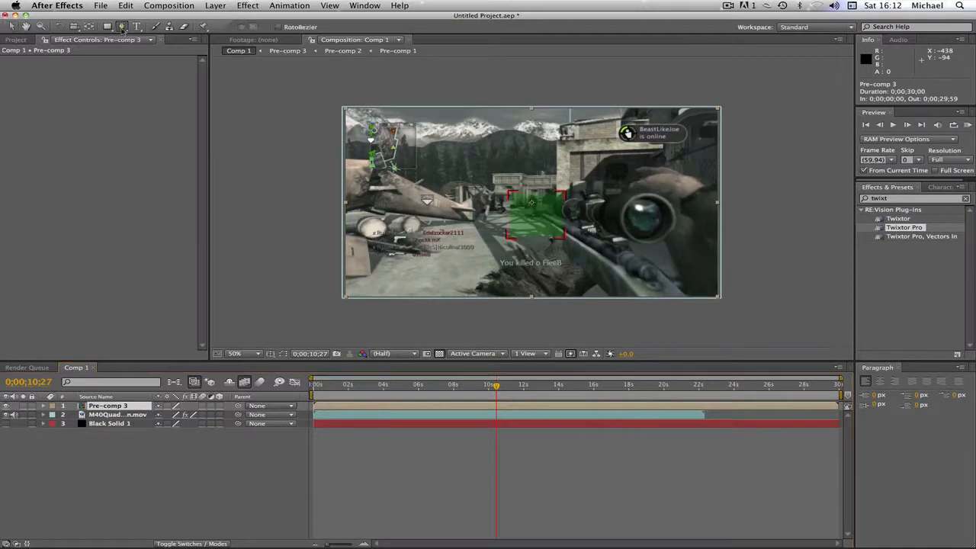
mouse_move(502, 195)
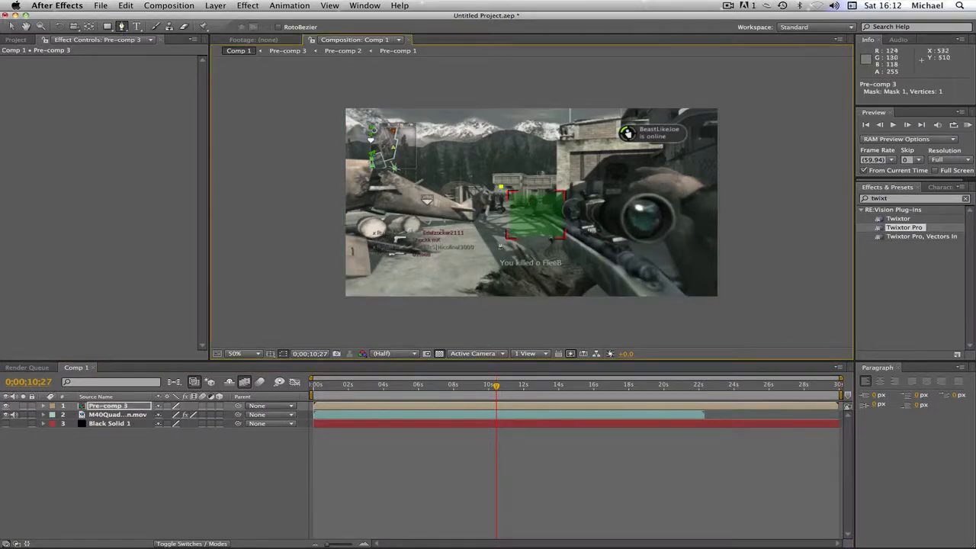
click(568, 188)
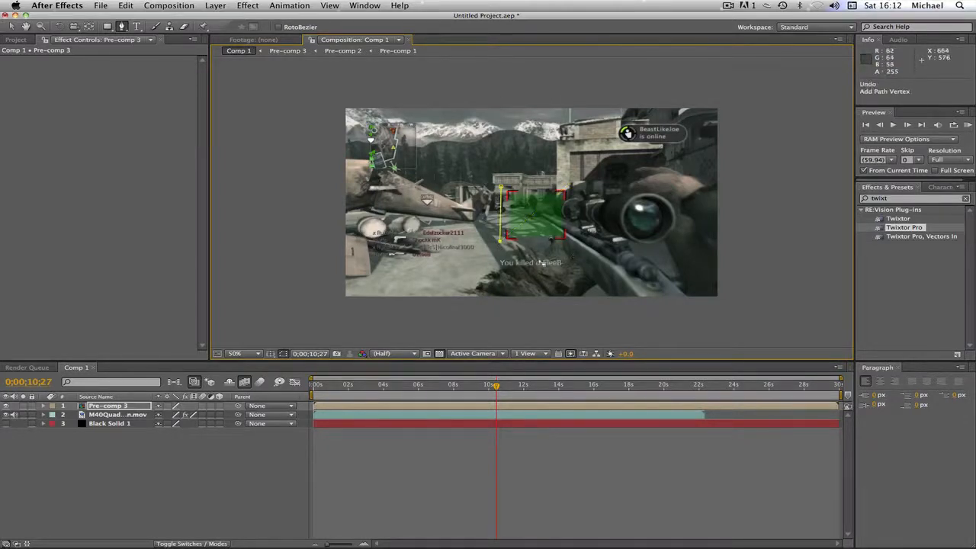
click(568, 244)
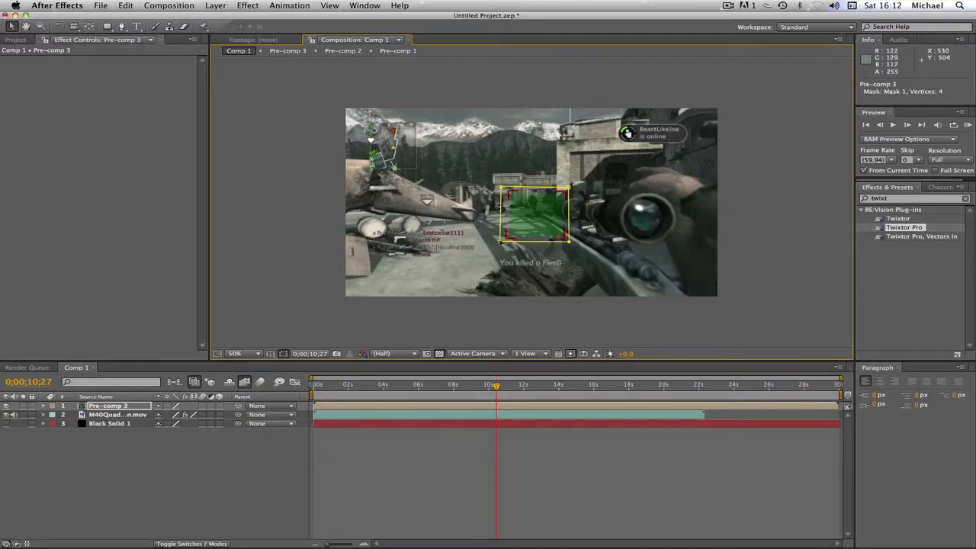
mouse_move(508, 173)
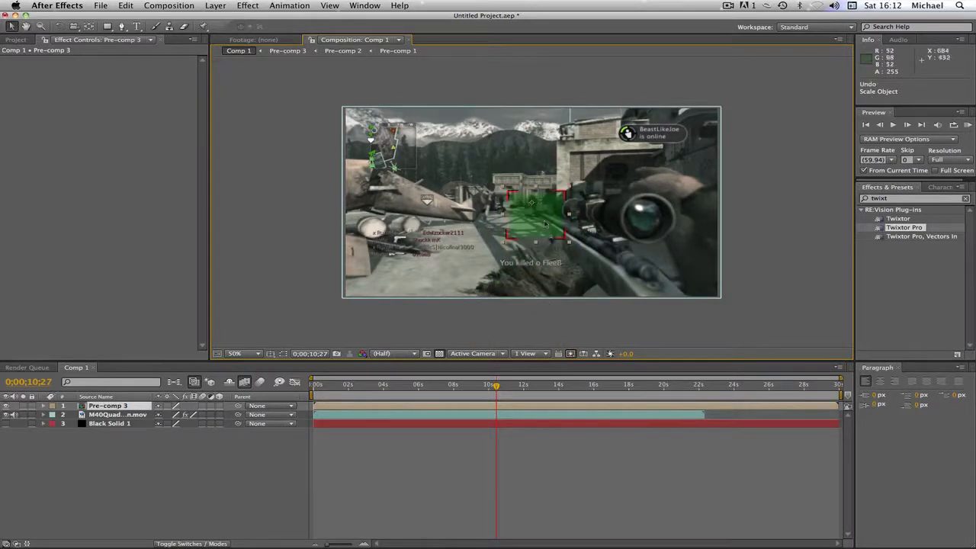
mouse_move(547, 239)
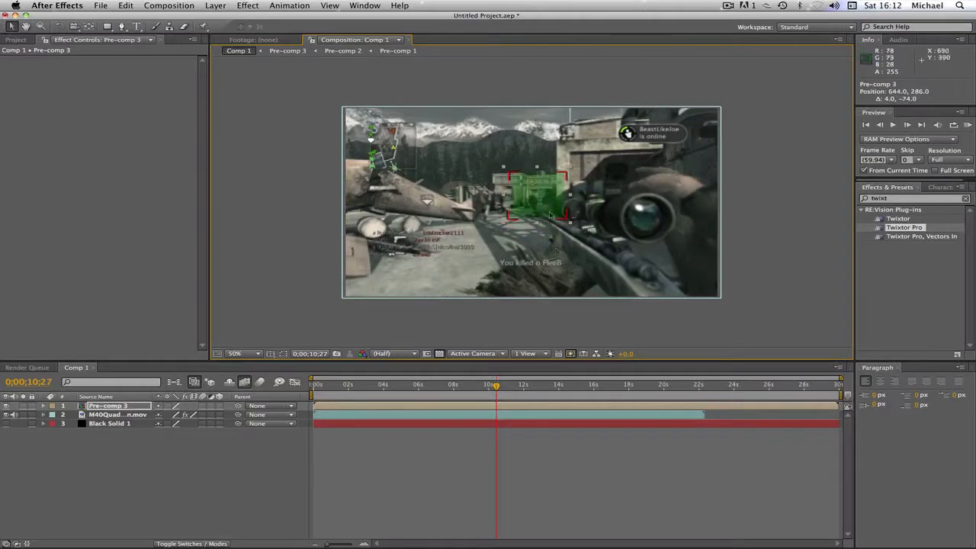
click(118, 414)
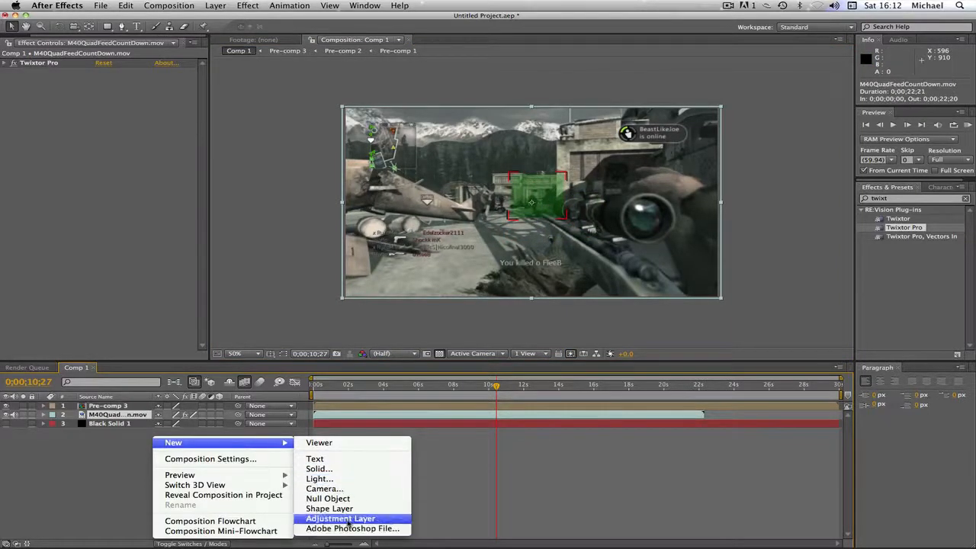
- Add an adjustment layer above M40Quad with Curves and open its Channel list
click(340, 519)
text(curves)
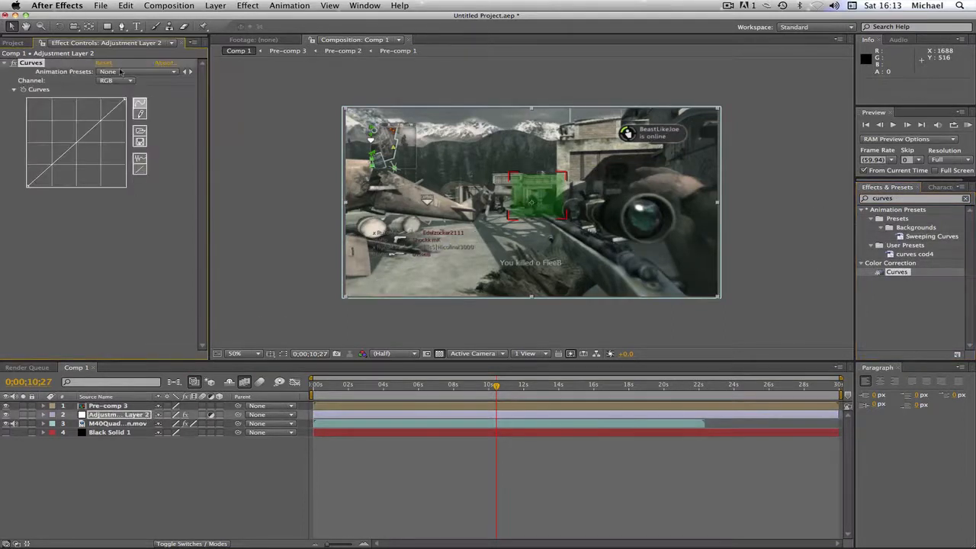
click(114, 80)
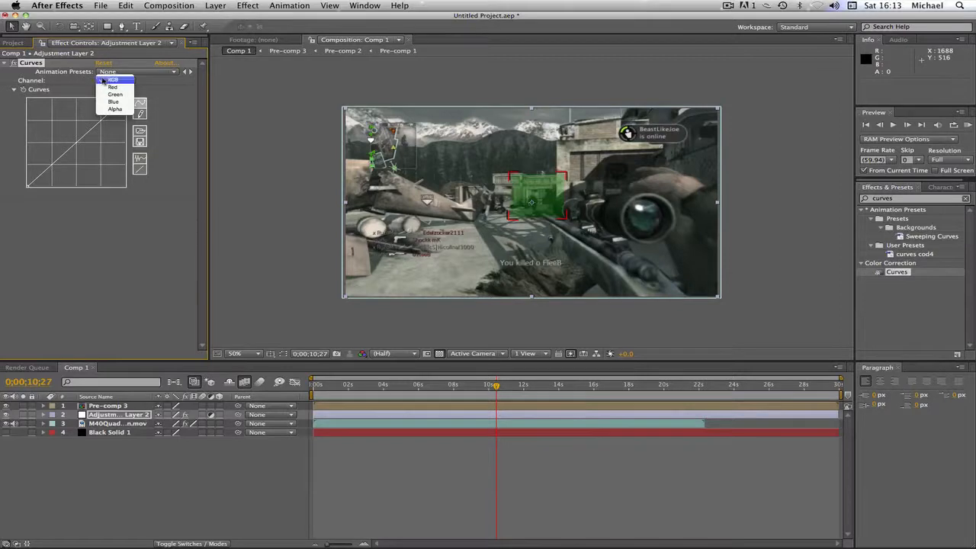
mouse_move(114, 93)
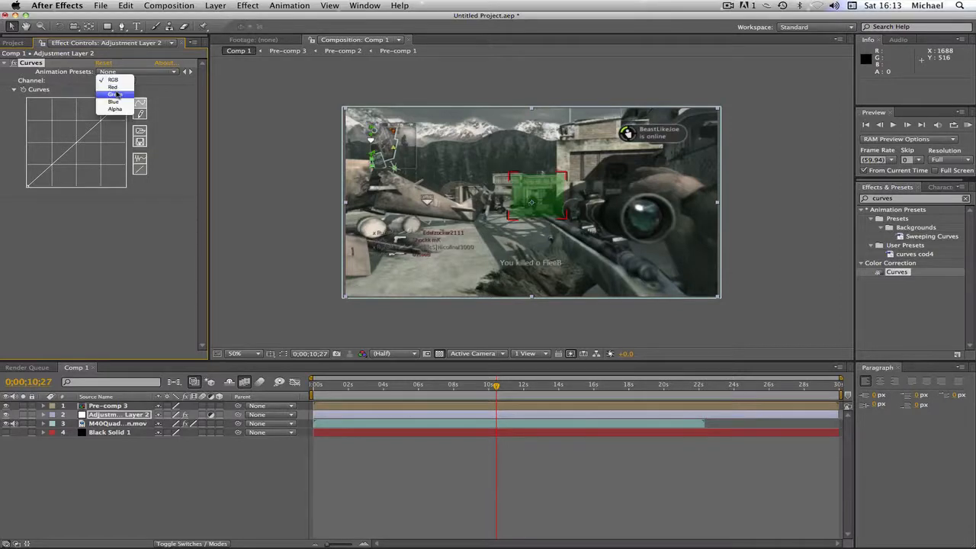
- Bend the Curves Blue channel curve to cool the footage
click(113, 87)
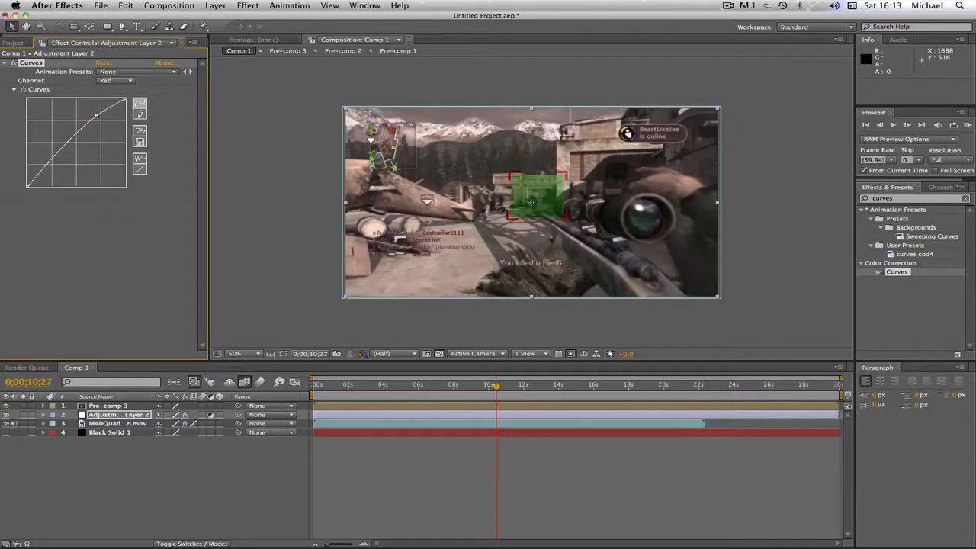
drag(100, 113, 57, 169)
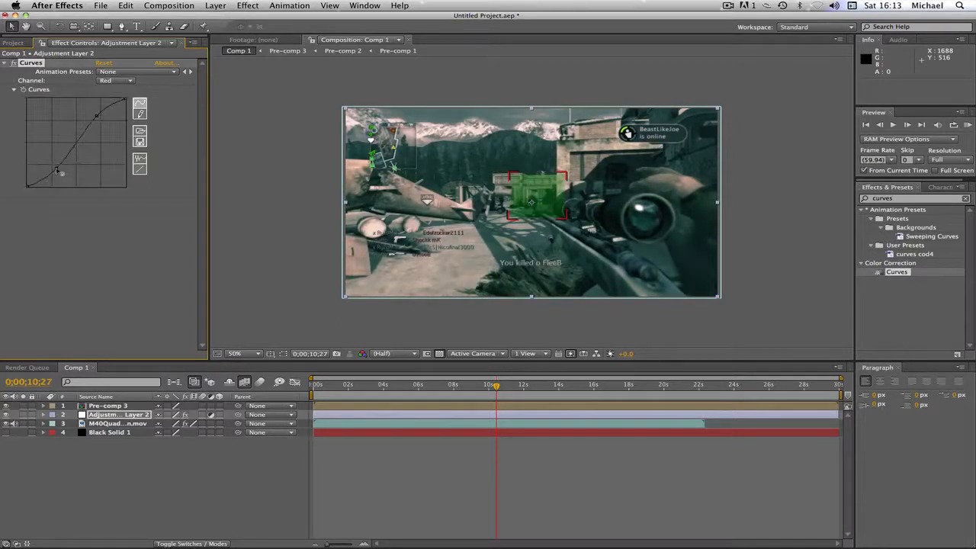
drag(59, 171, 58, 168)
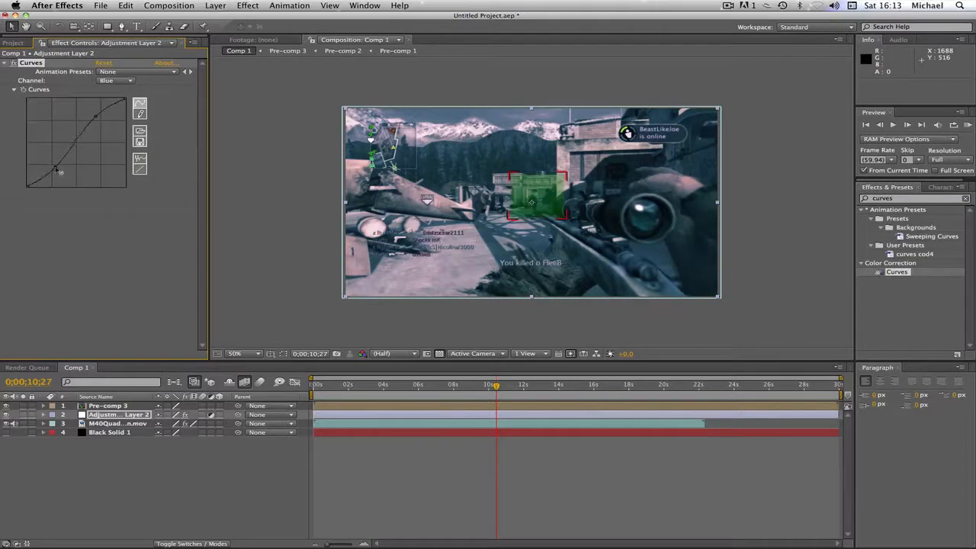
drag(59, 160, 59, 170)
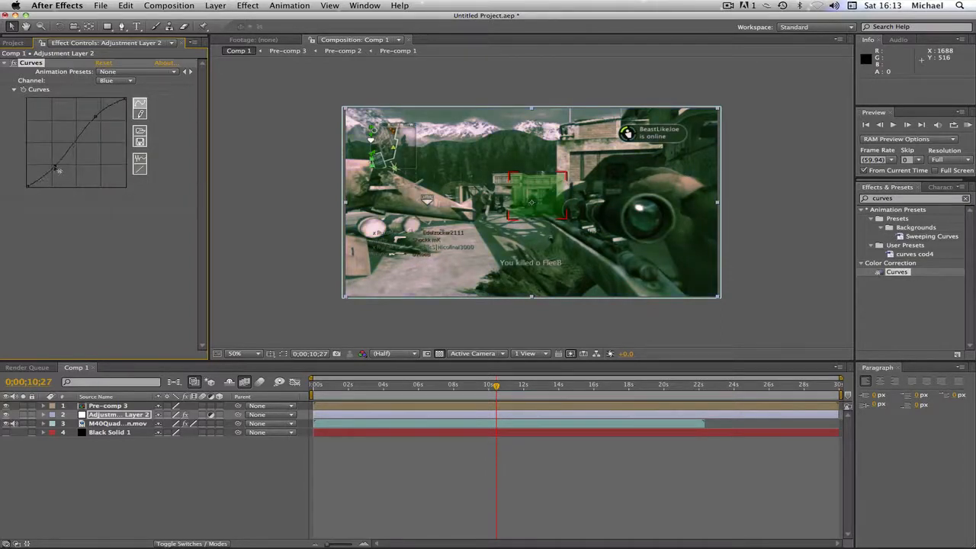
drag(59, 168, 49, 160)
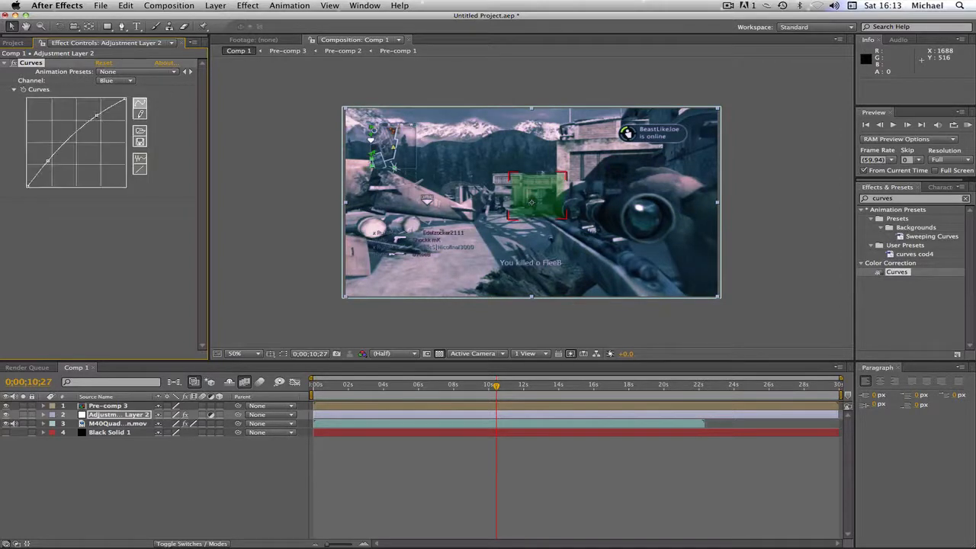
- Switch Channel to Red and reshape that curve for a pinkish-purple tint
click(114, 80)
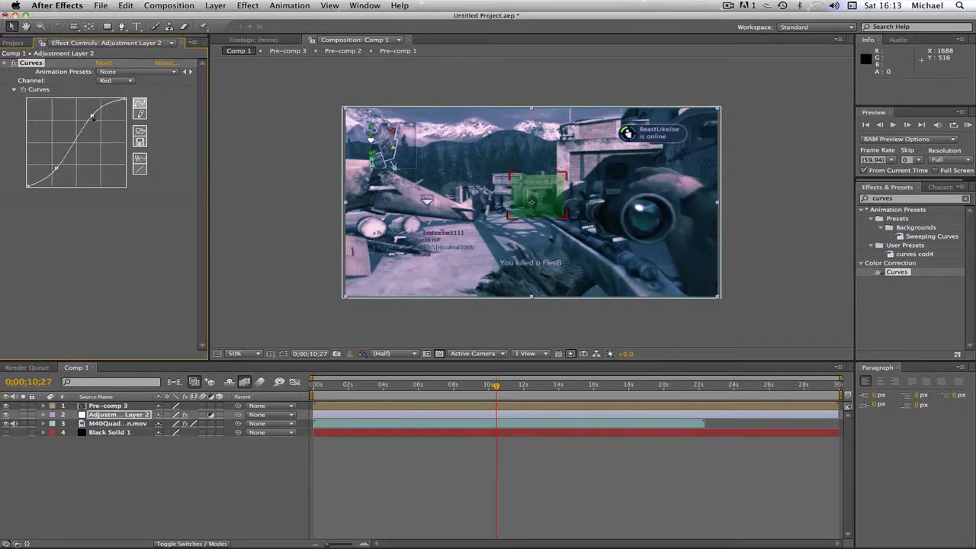
drag(56, 167, 45, 160)
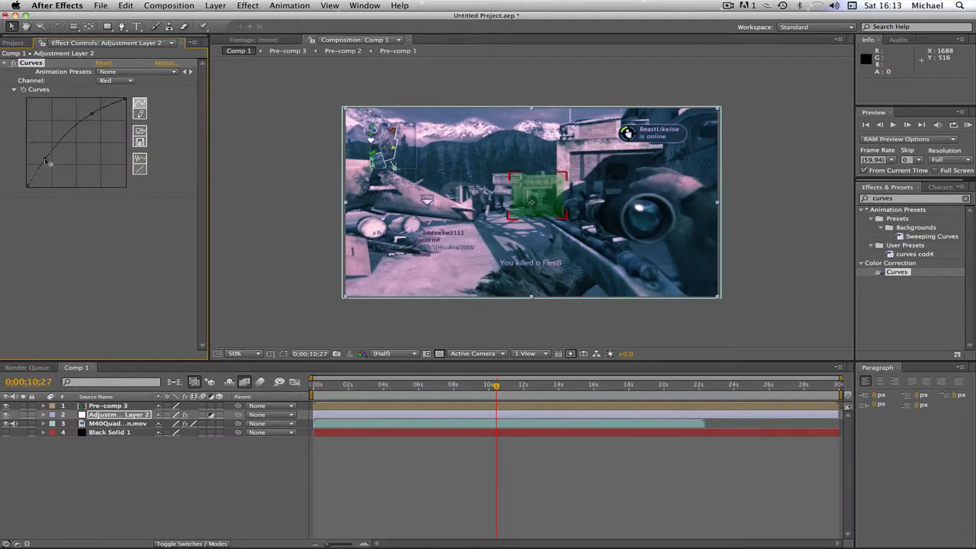
drag(46, 160, 58, 167)
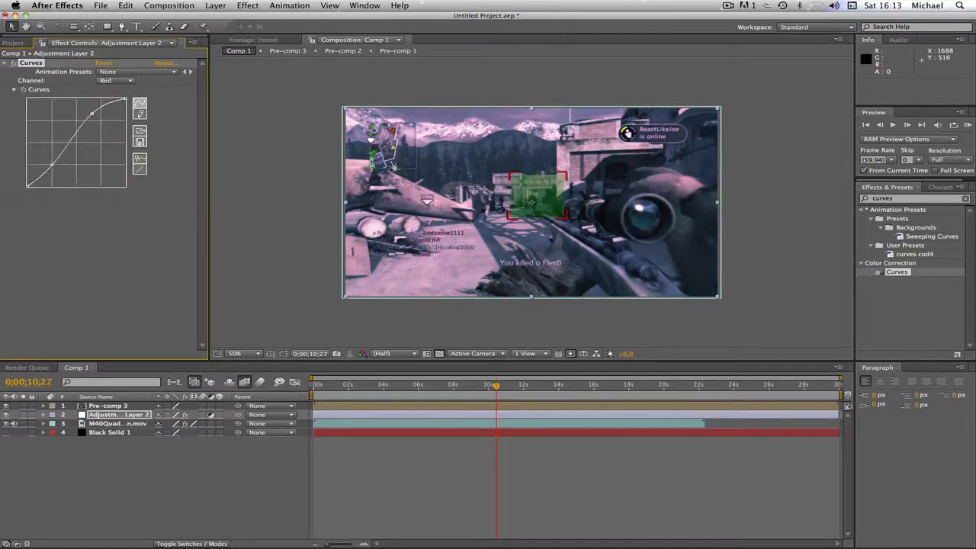
drag(90, 113, 87, 116)
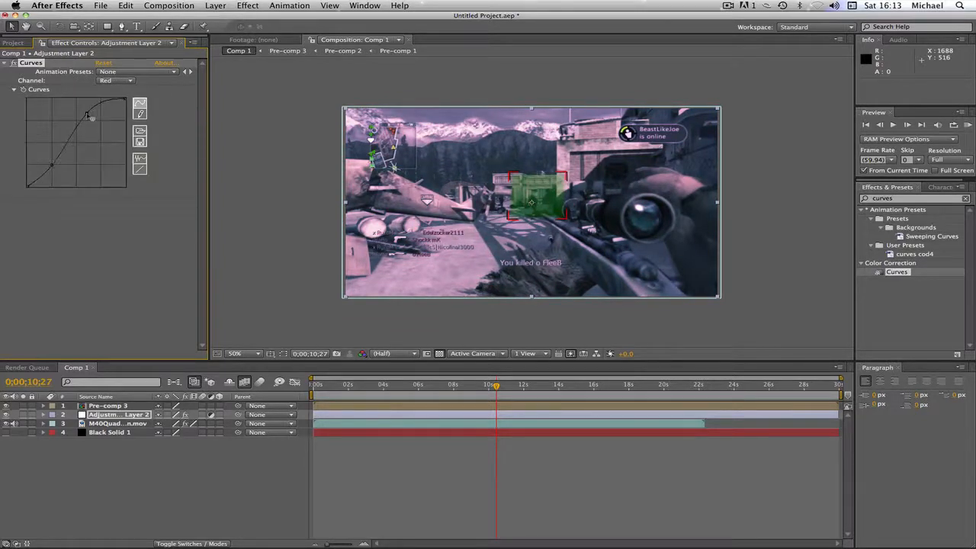
drag(88, 116, 100, 120)
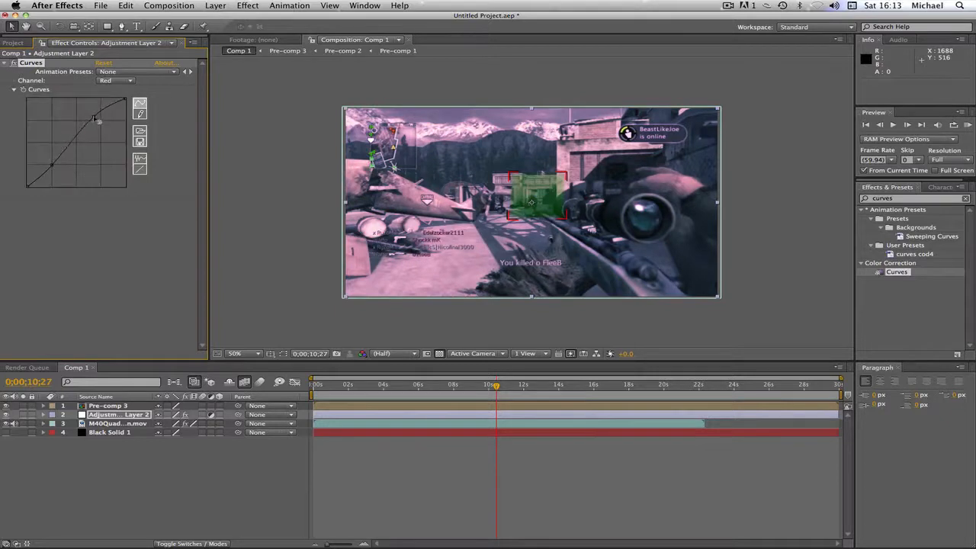
drag(99, 120, 92, 116)
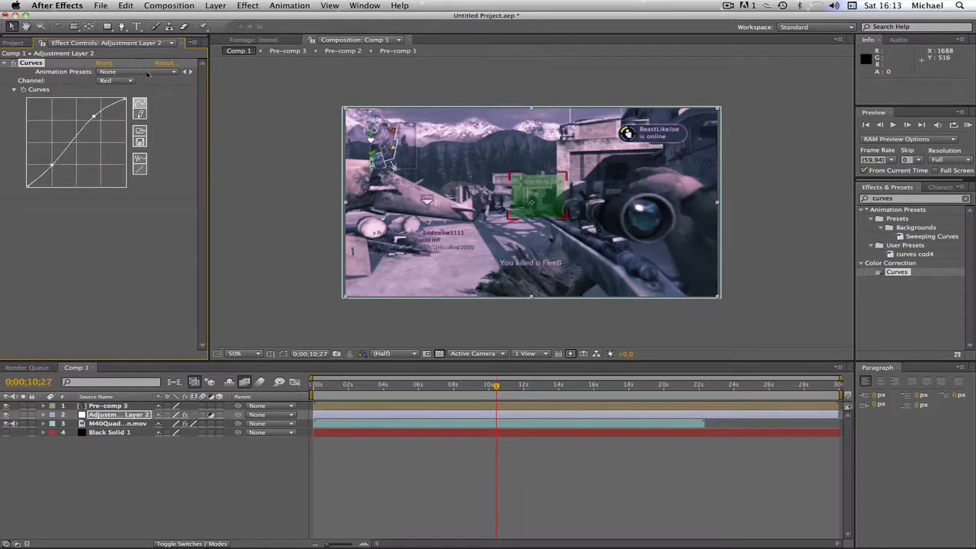
click(141, 71)
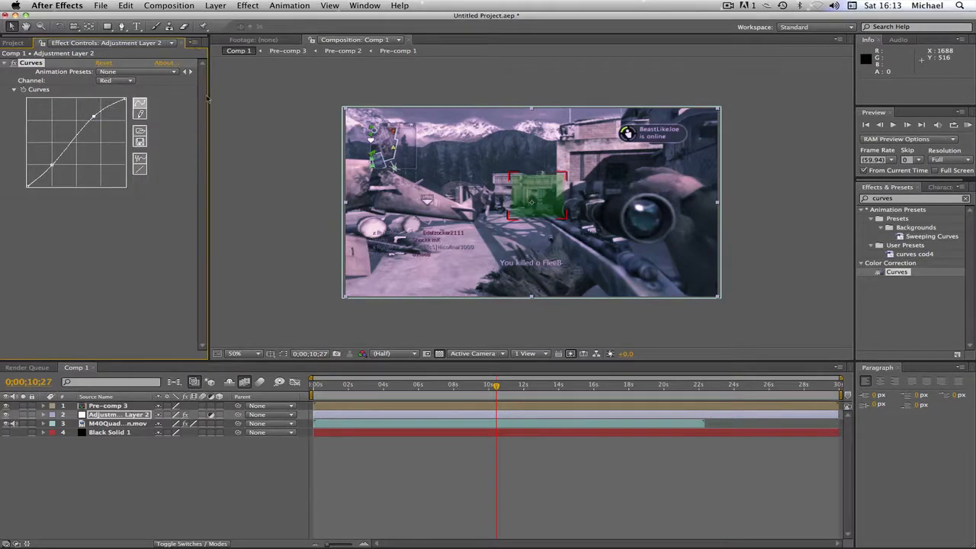
mouse_move(397, 433)
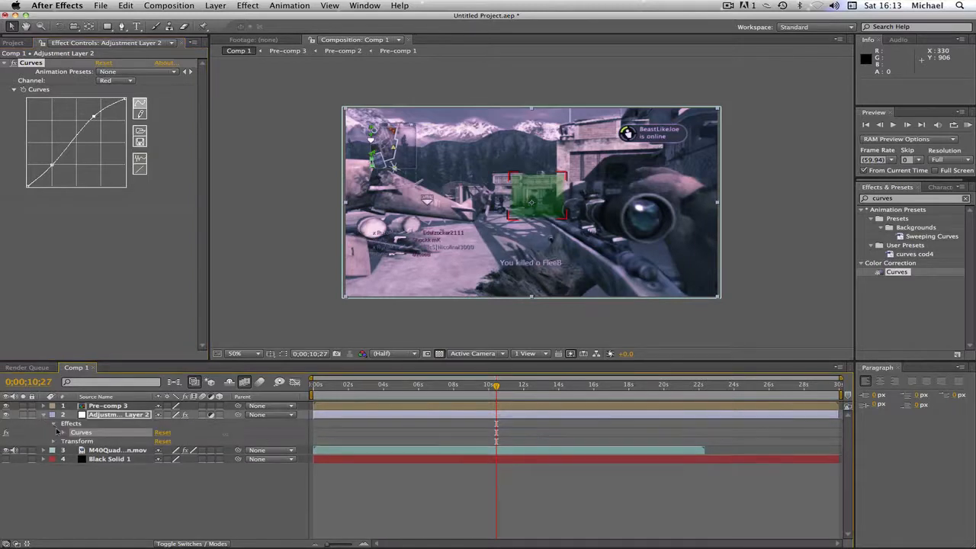
- Keyframe Curves with flat RGB at 9:17 and the purple grade at 10:27
click(64, 432)
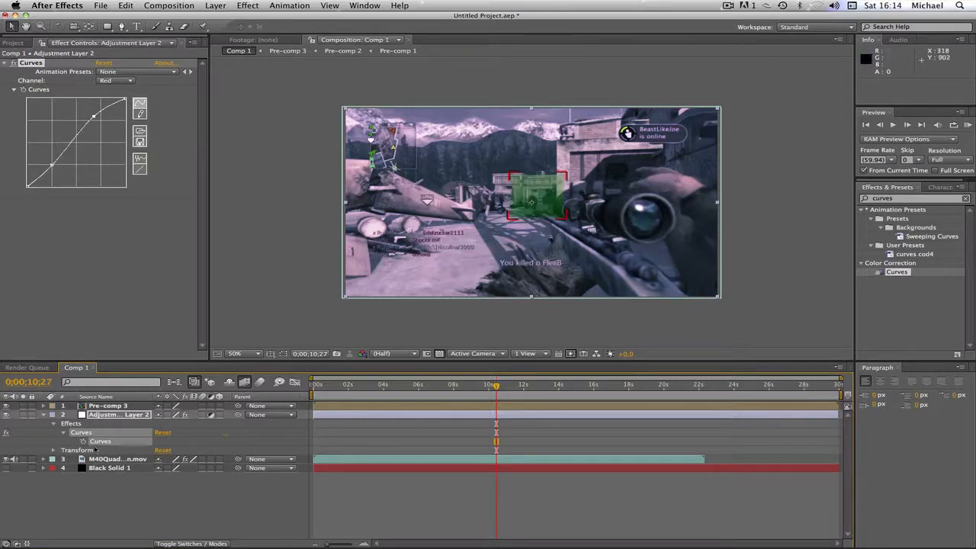
mouse_move(84, 441)
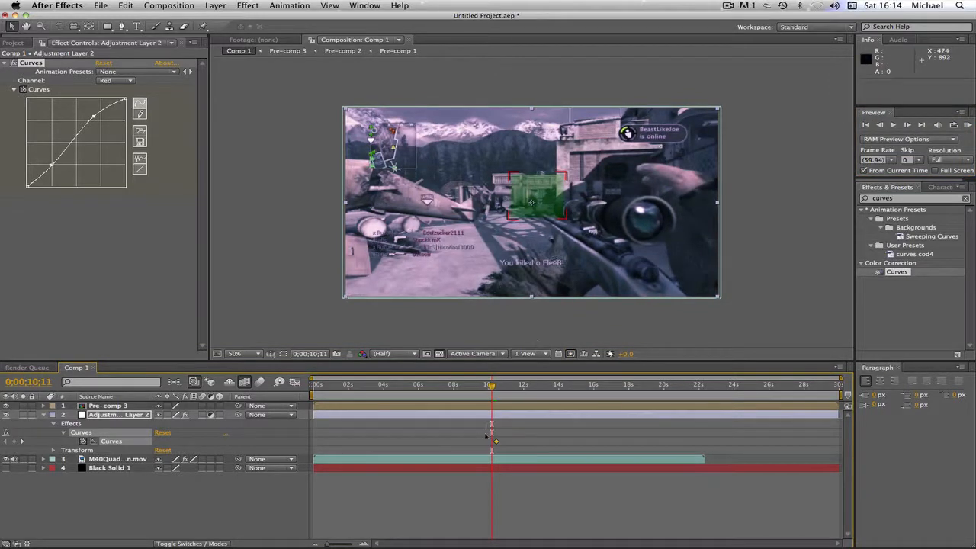
drag(491, 391, 489, 391)
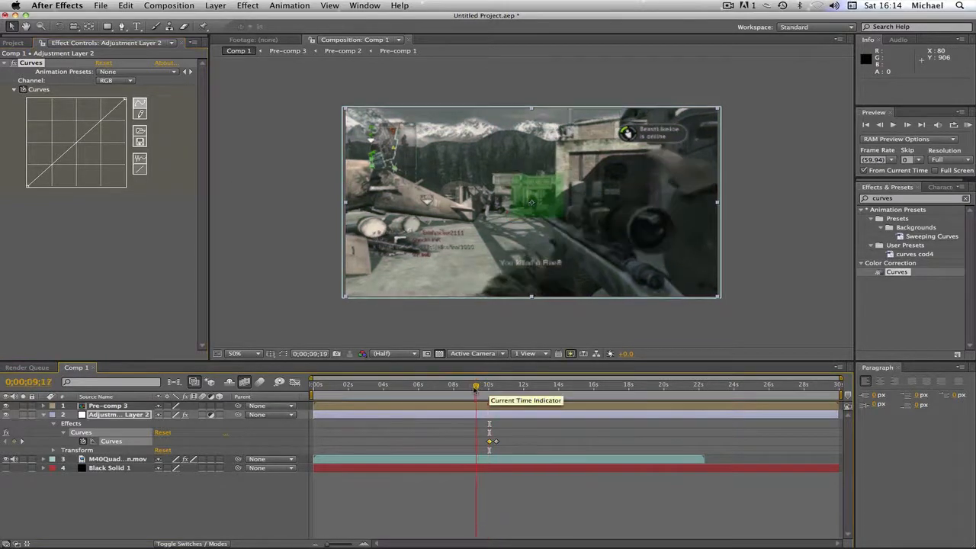
drag(475, 383, 461, 383)
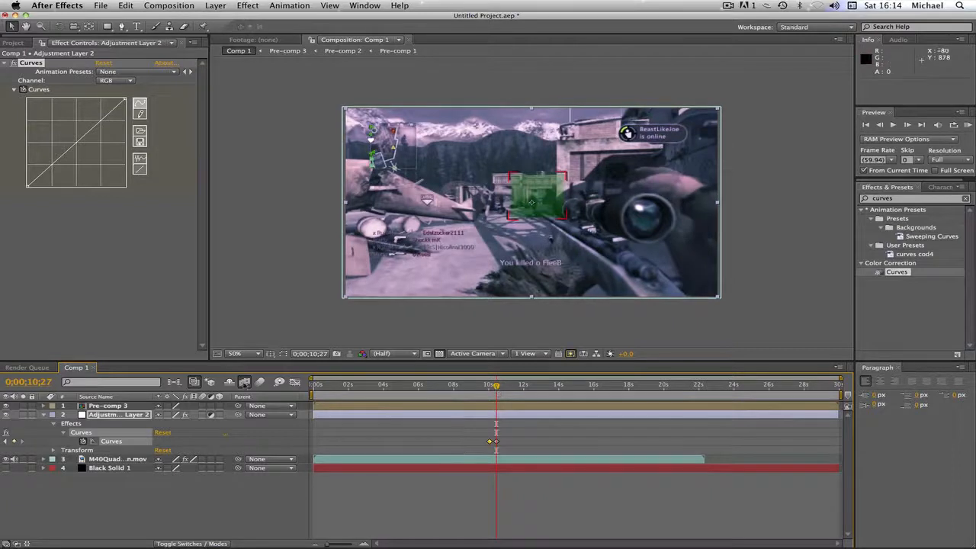
click(108, 405)
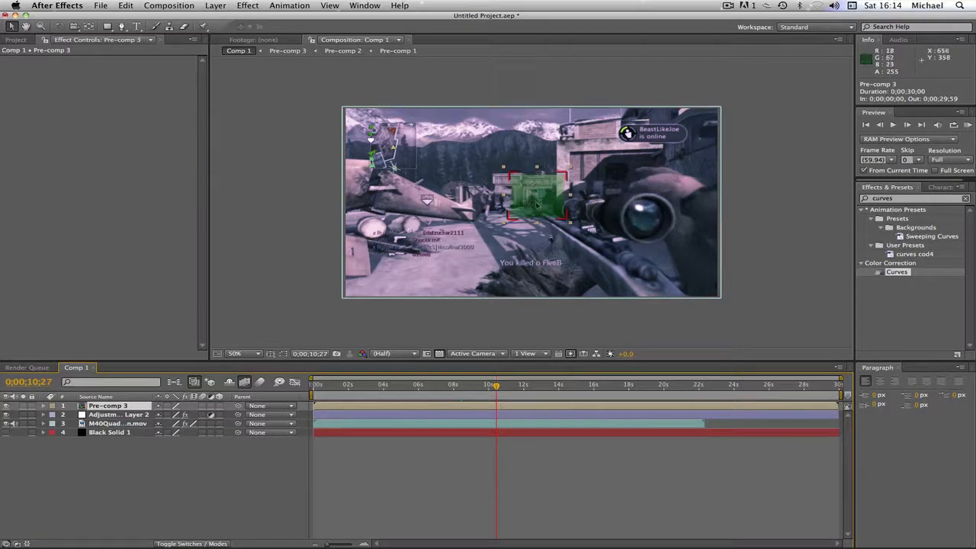
mouse_move(555, 208)
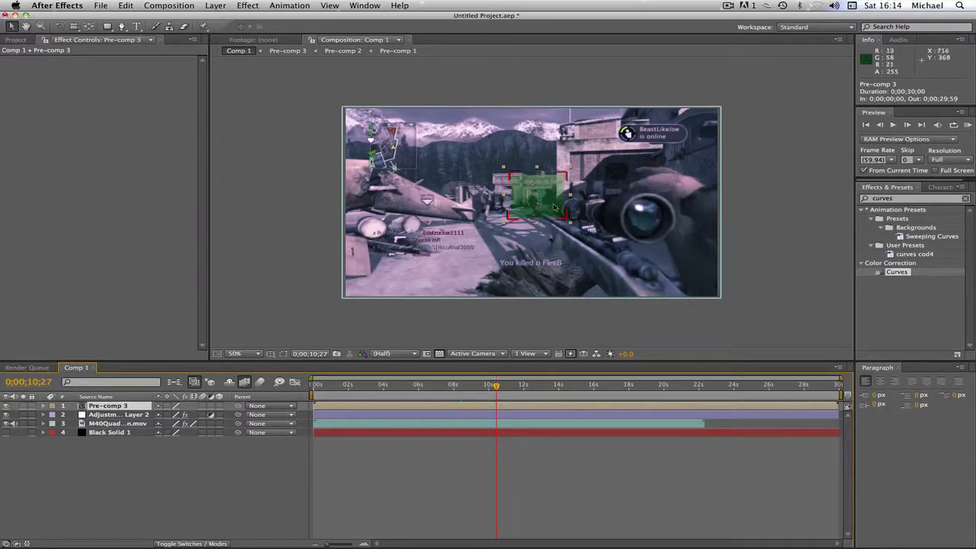
mouse_move(626, 225)
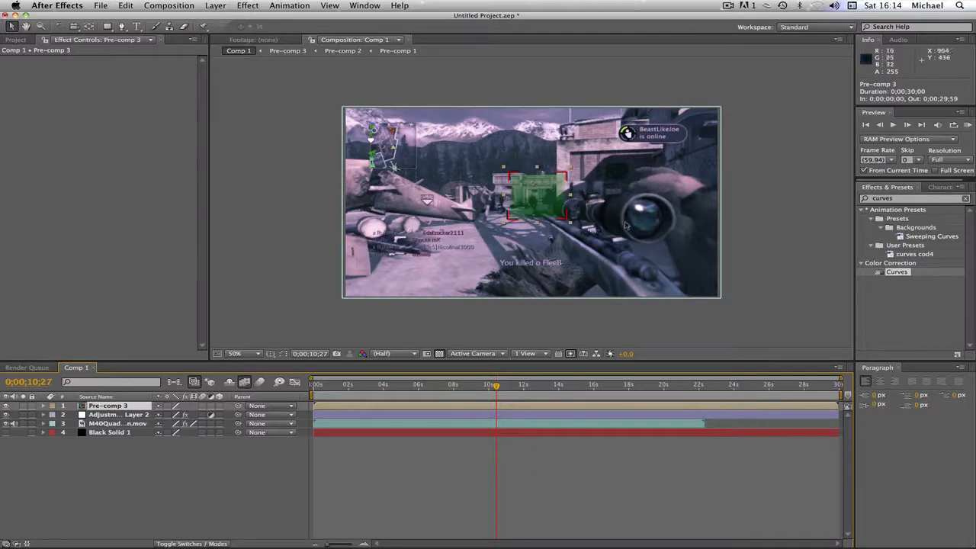
mouse_move(500, 199)
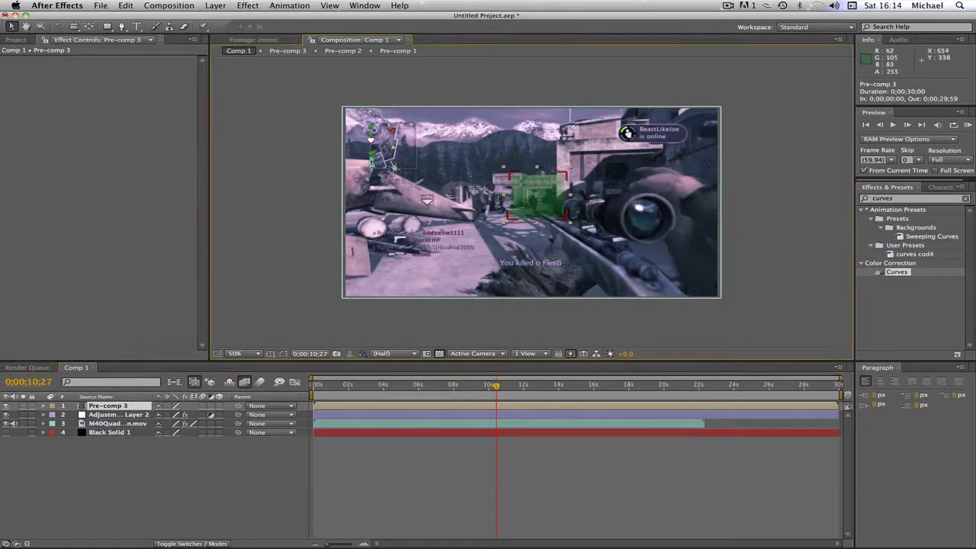
- Drag Pre-comp 3's green target off the left edge of the frame
drag(534, 198, 271, 245)
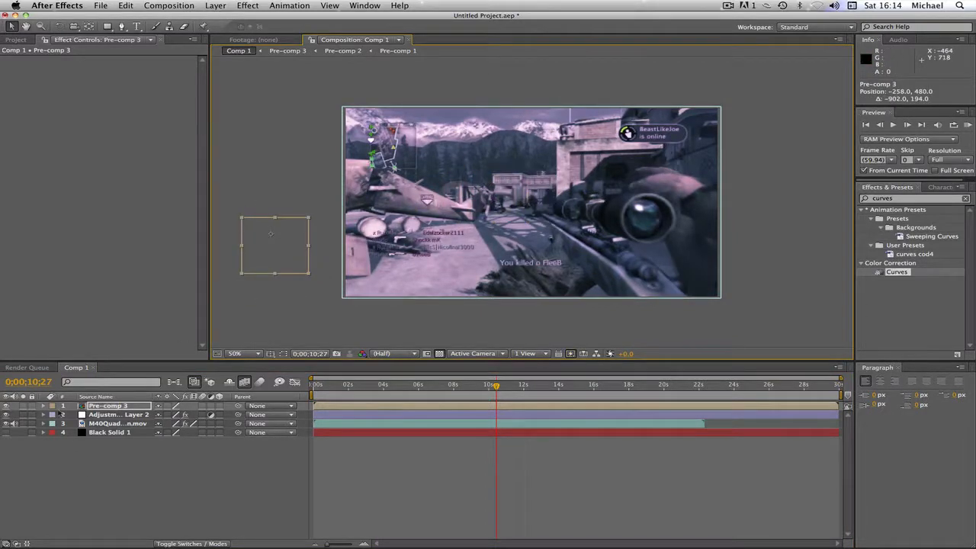
click(44, 405)
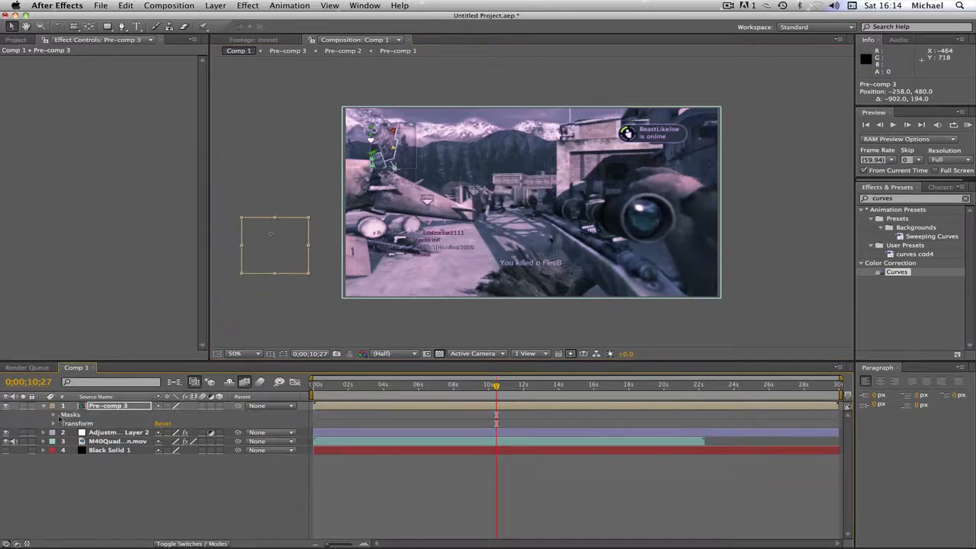
- Key the target's starting Transform at 153.8% scale, just off the frame's left edge
click(53, 424)
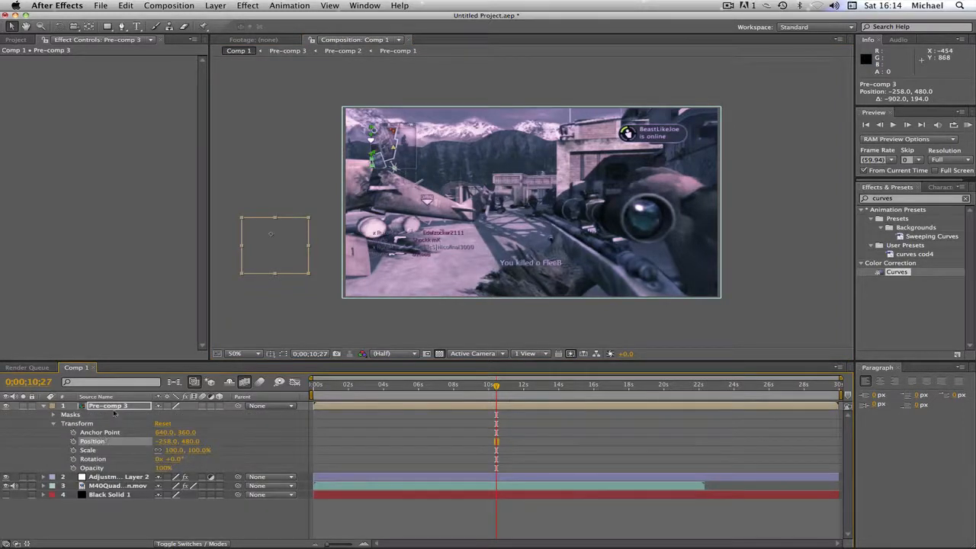
drag(270, 244, 304, 198)
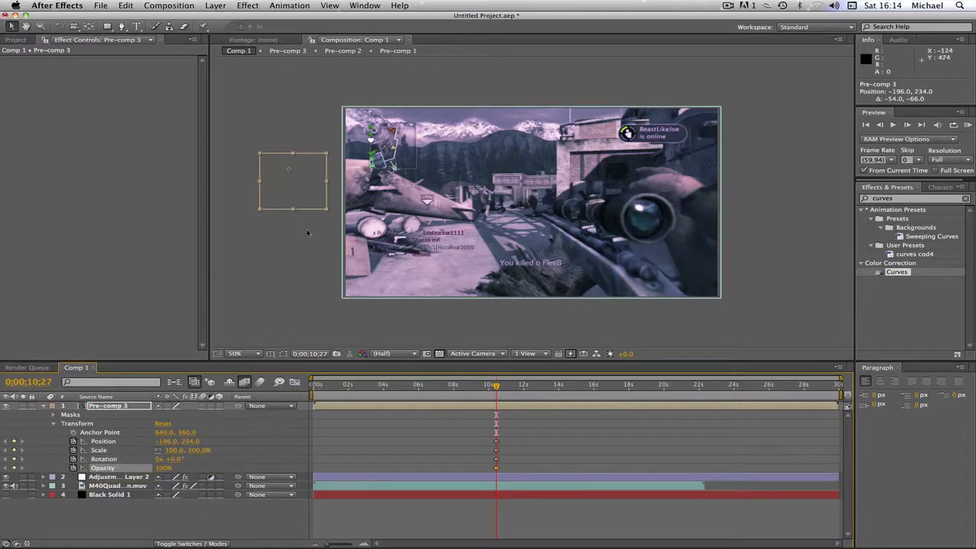
drag(294, 181, 302, 171)
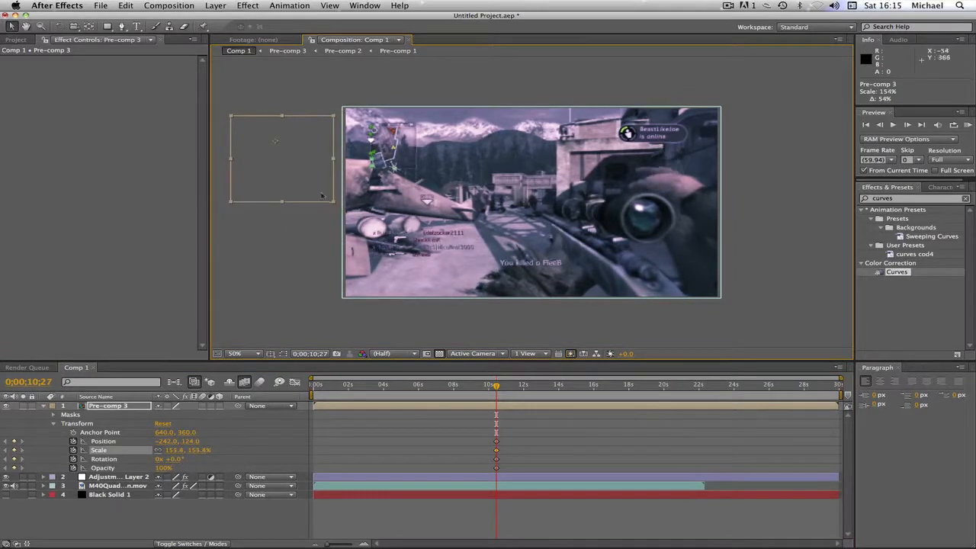
drag(282, 153, 393, 187)
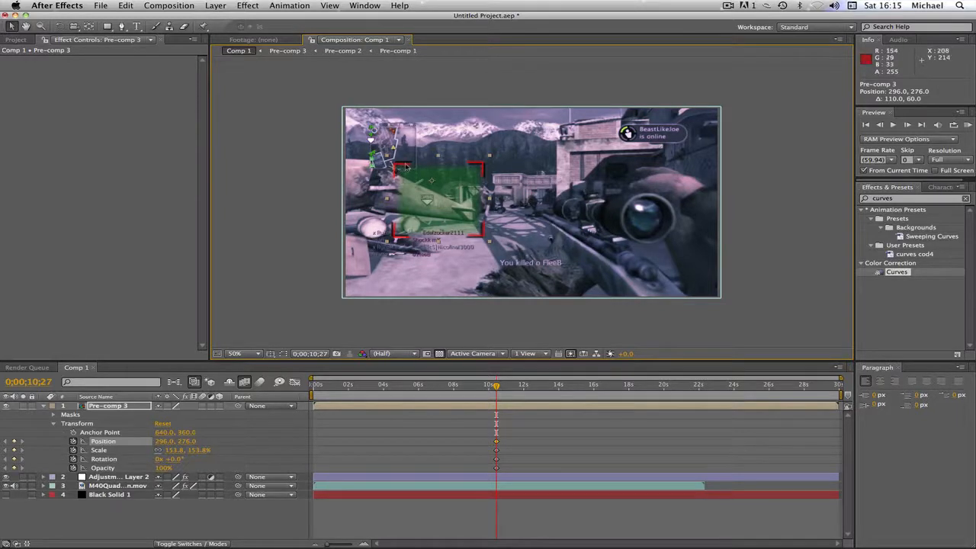
mouse_move(441, 178)
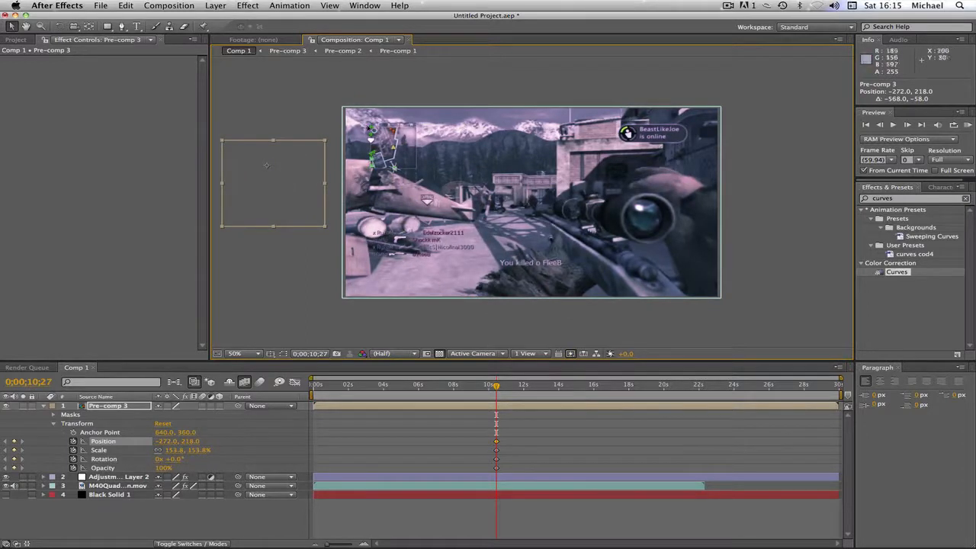
drag(273, 183, 326, 189)
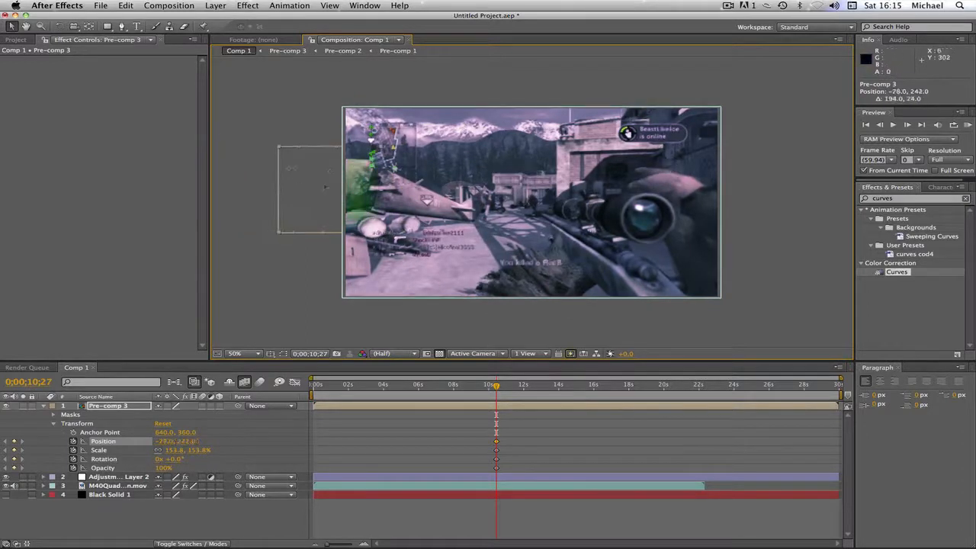
drag(305, 187, 335, 160)
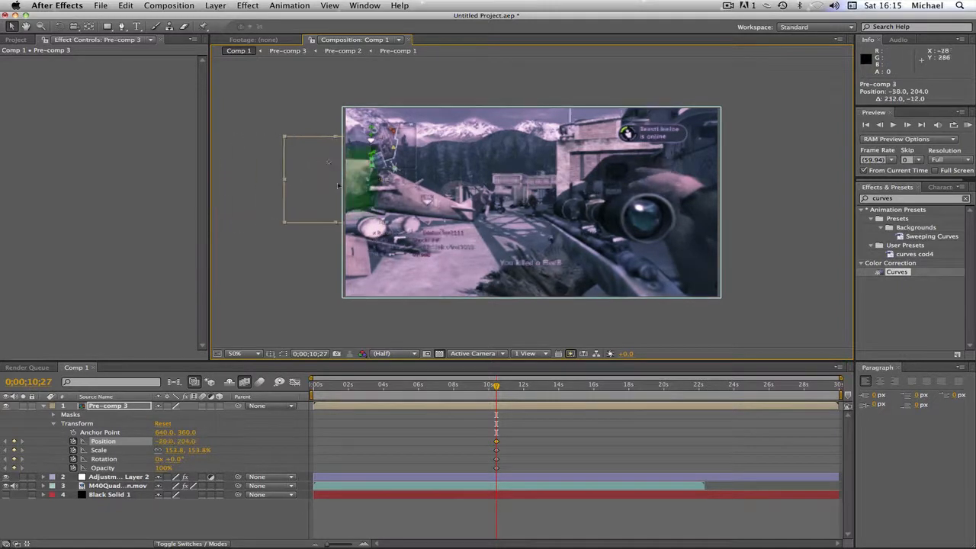
drag(313, 179, 277, 199)
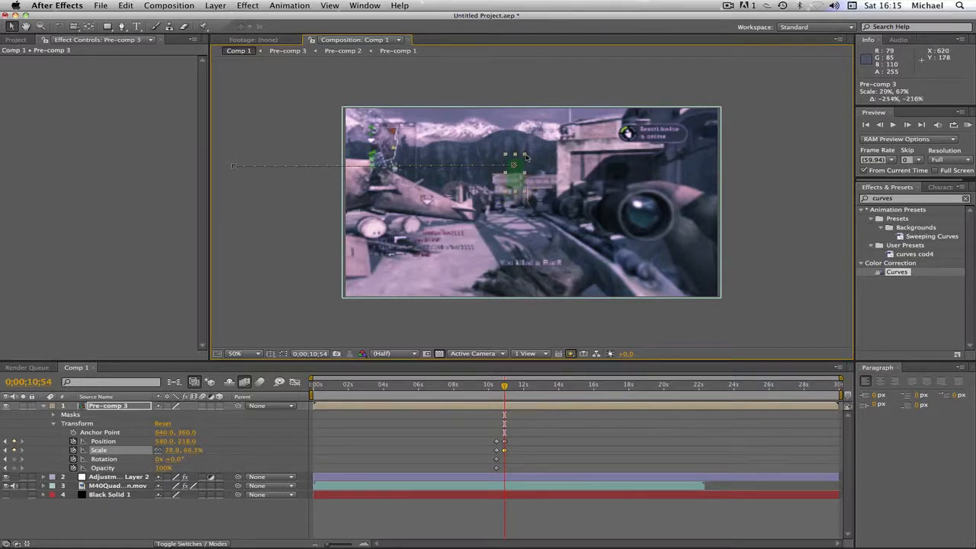
- Shrink the target to about 46% over the enemy at 10;54
drag(515, 157, 533, 206)
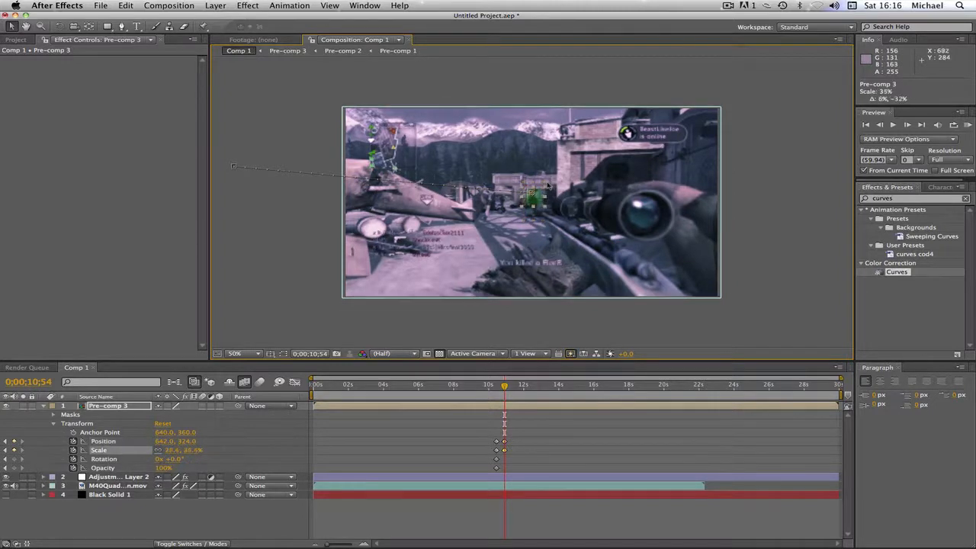
drag(534, 202, 538, 197)
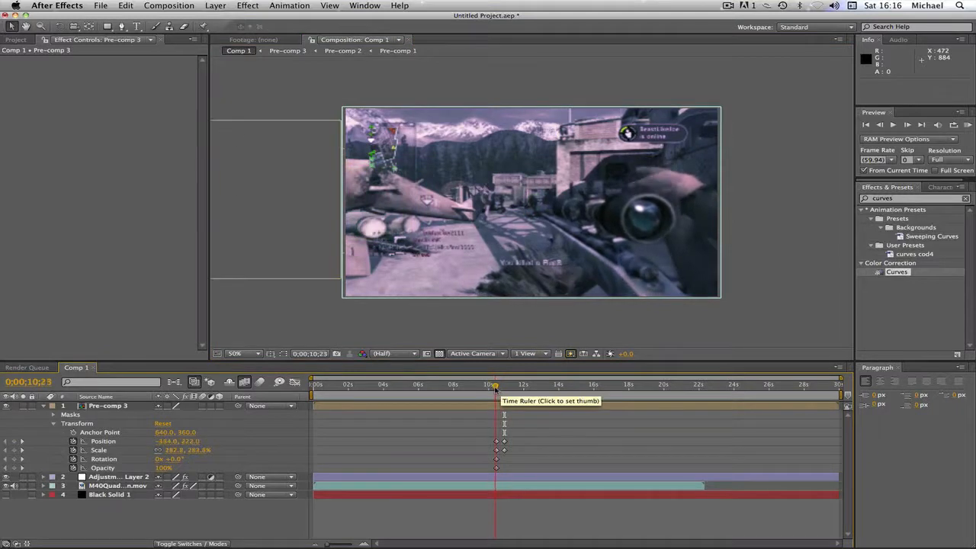
click(499, 385)
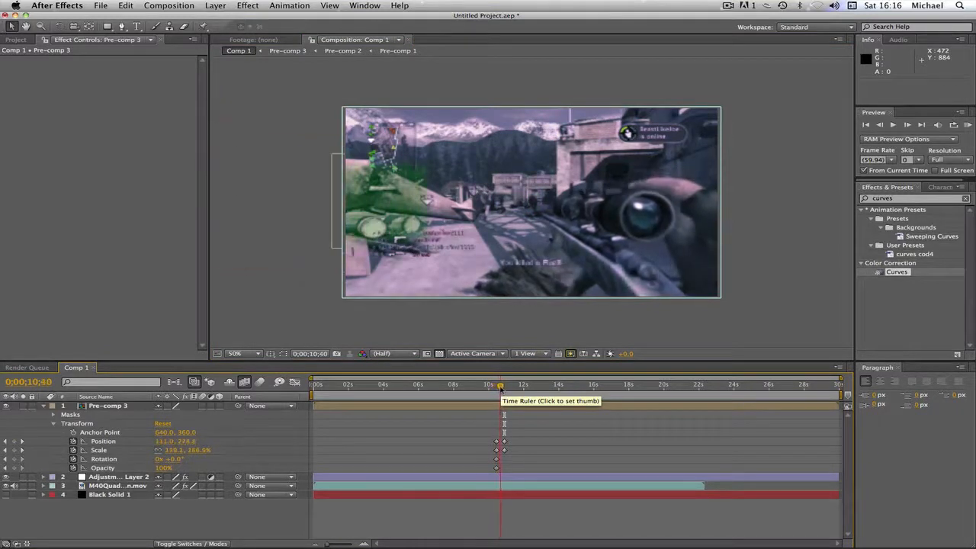
click(504, 386)
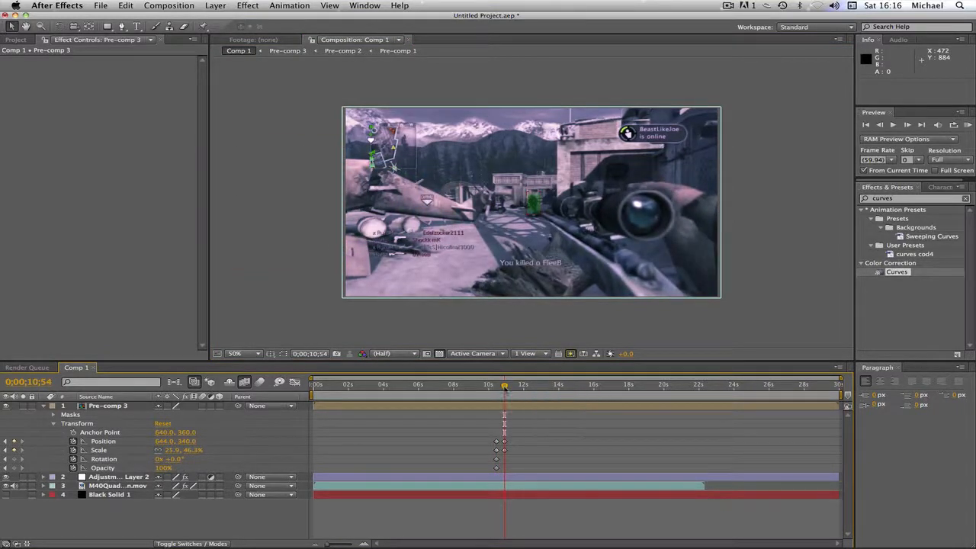
drag(504, 389, 501, 389)
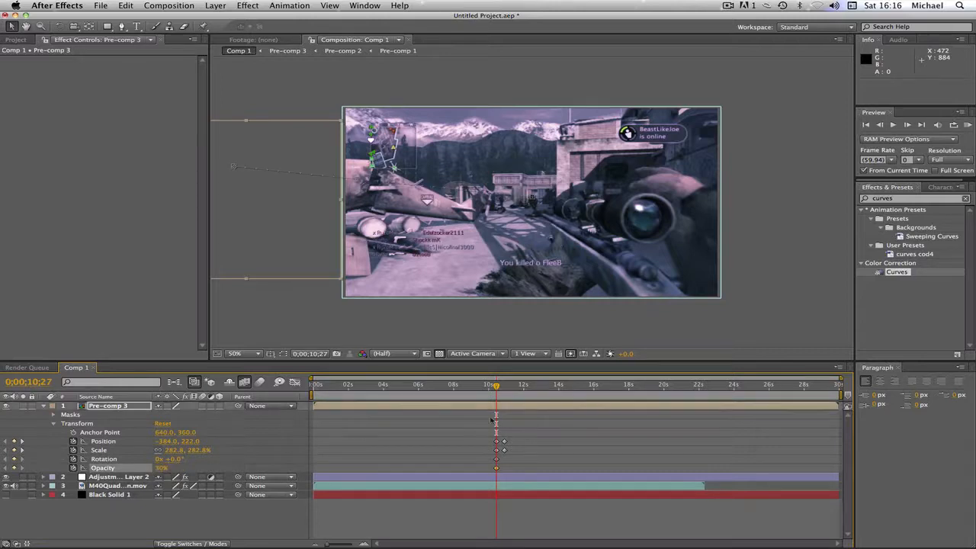
- Key Opacity at 10% at the fly-in start and 100% at 10;54
drag(497, 384, 499, 384)
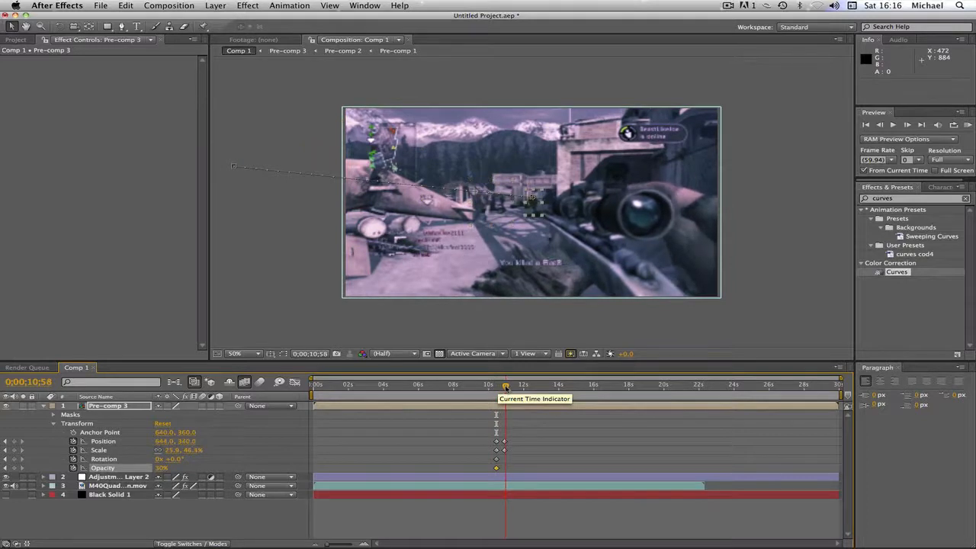
drag(506, 384, 505, 384)
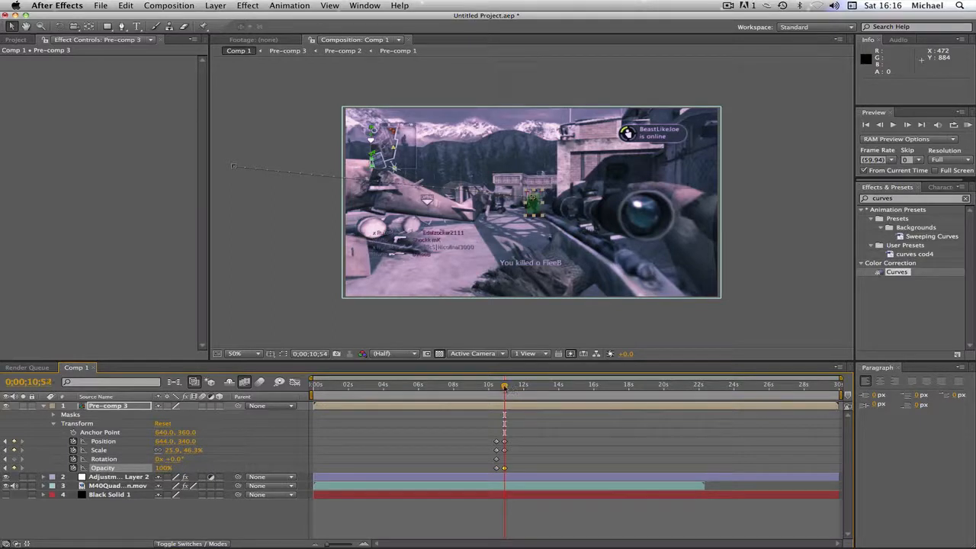
drag(504, 384, 500, 384)
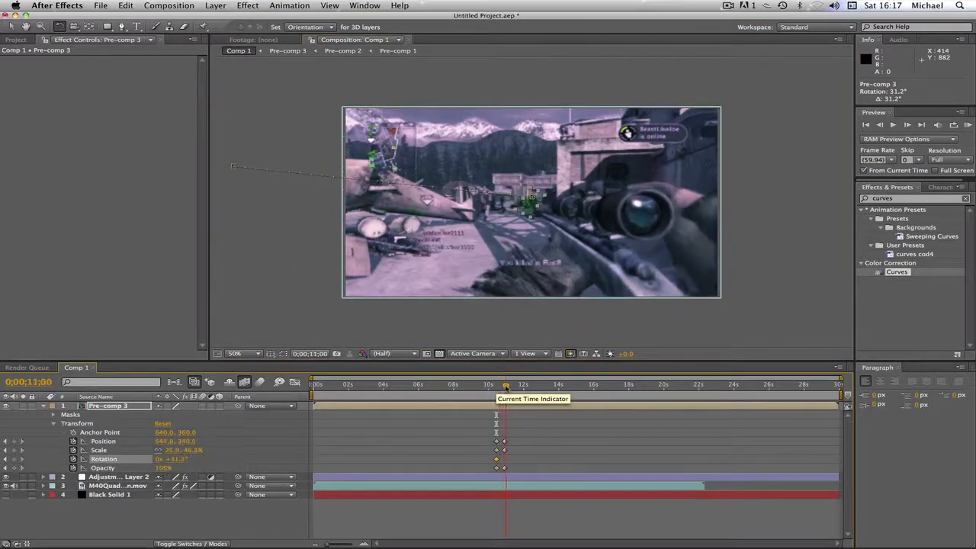
- Set the target's Rotation back to 0° at 10;54, checking it mid-spin
drag(506, 384, 504, 383)
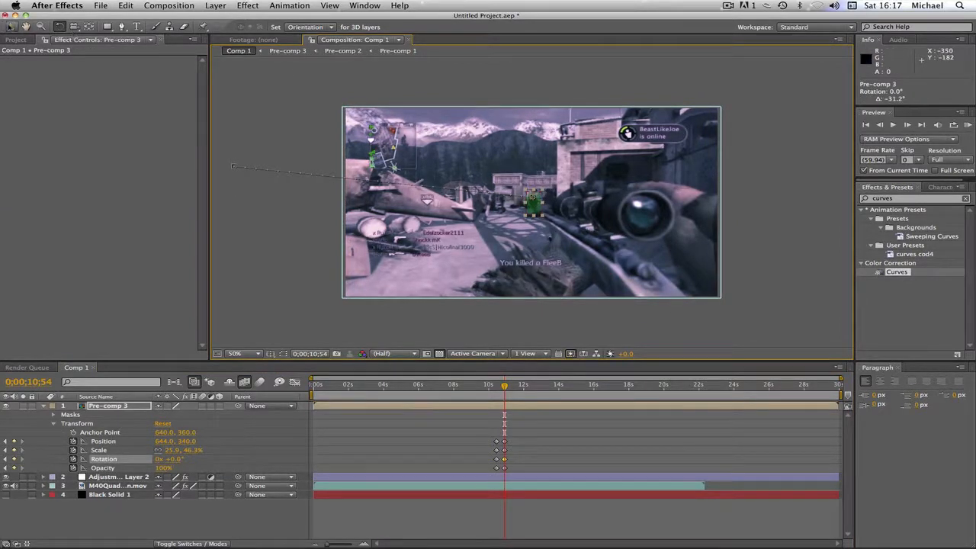
click(494, 383)
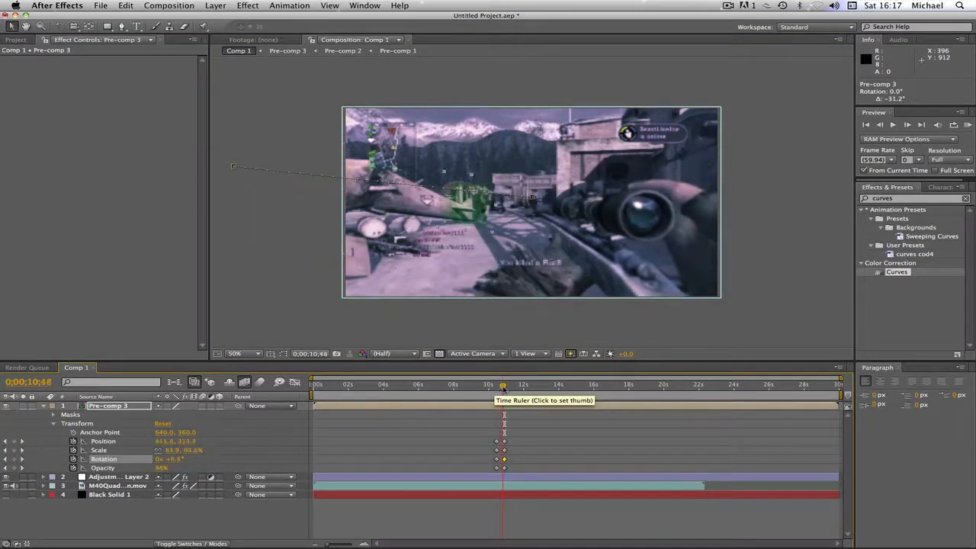
click(503, 385)
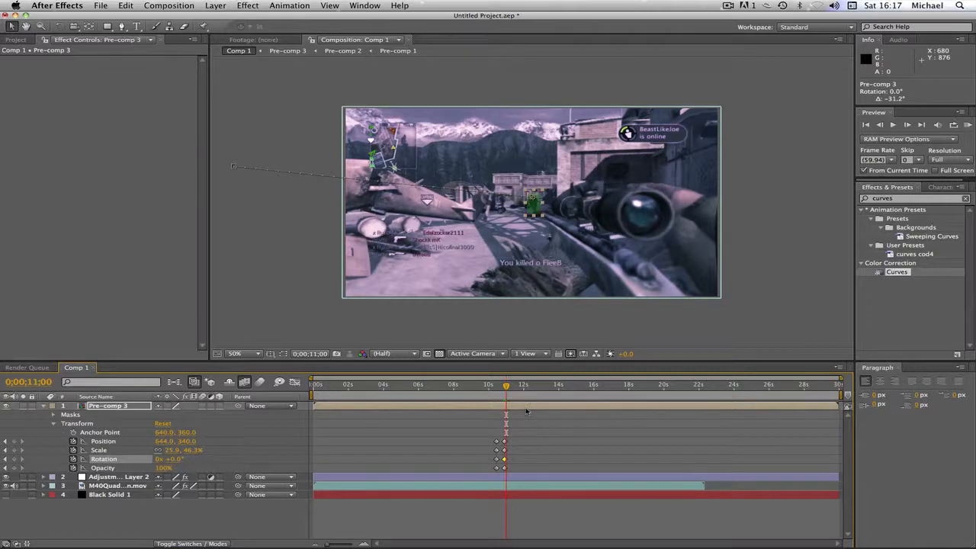
mouse_move(524, 405)
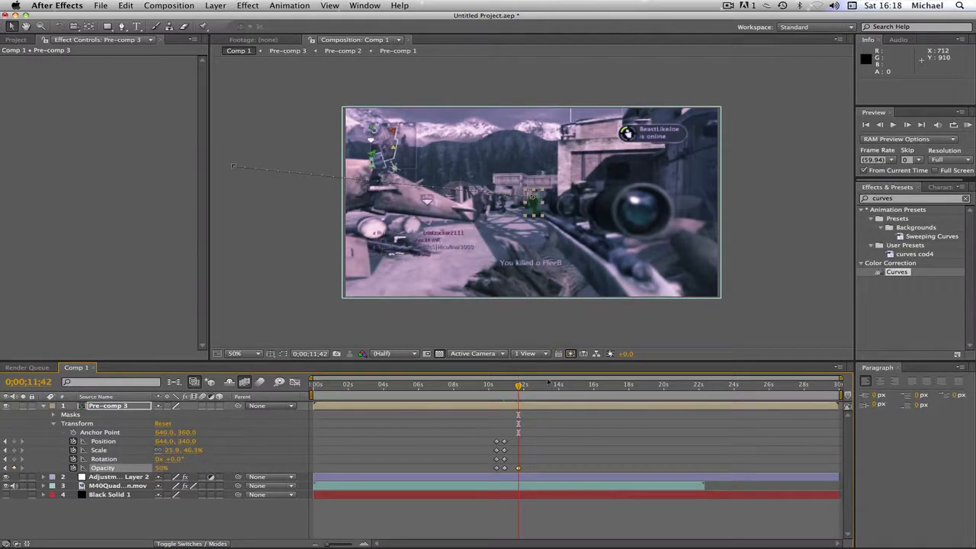
- Key Pre-comp 3's Opacity at 10% at 11;42 and 100% at 12;22, then collapse the layer
click(532, 384)
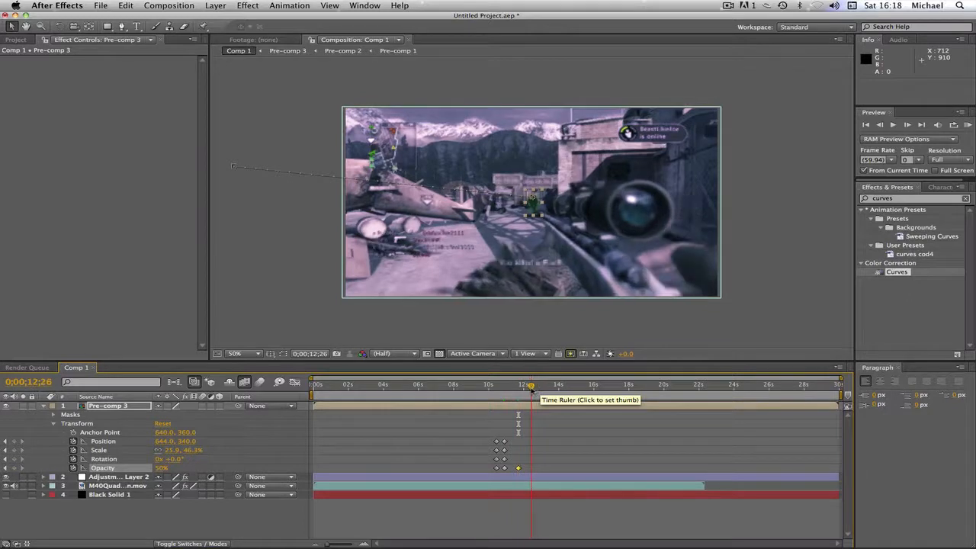
click(530, 383)
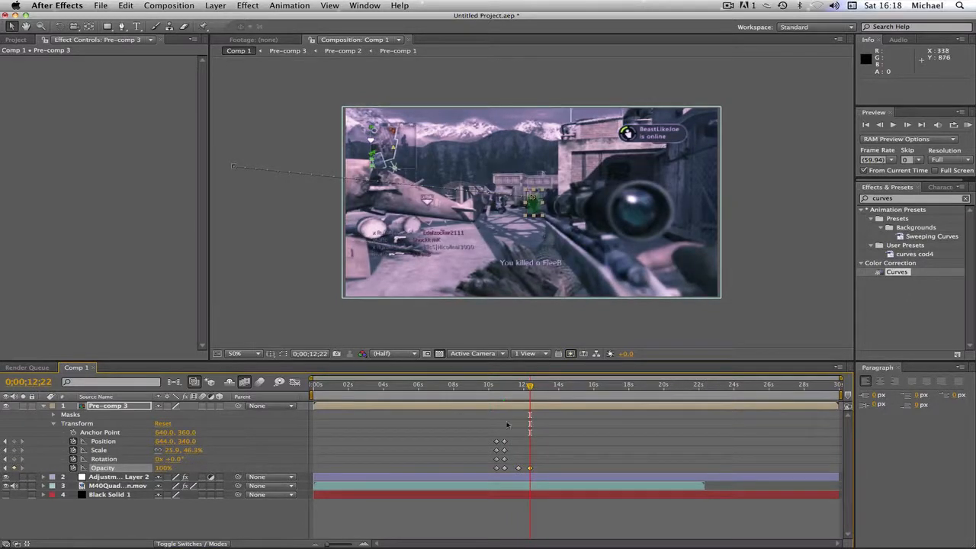
click(511, 385)
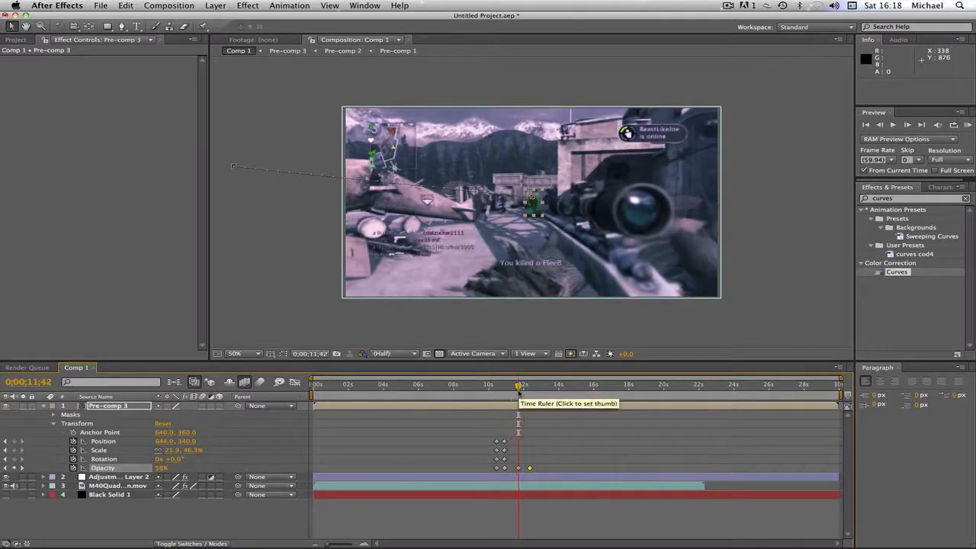
click(534, 384)
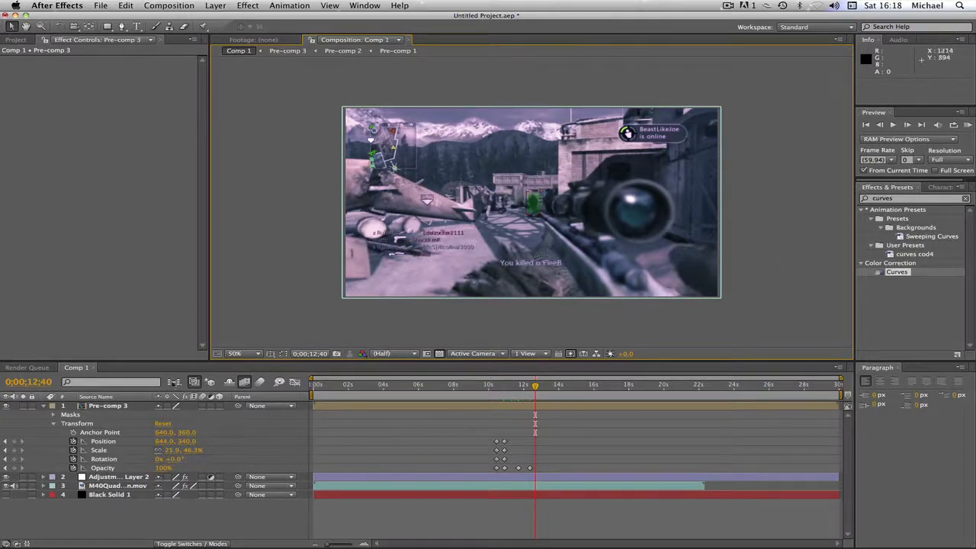
click(43, 405)
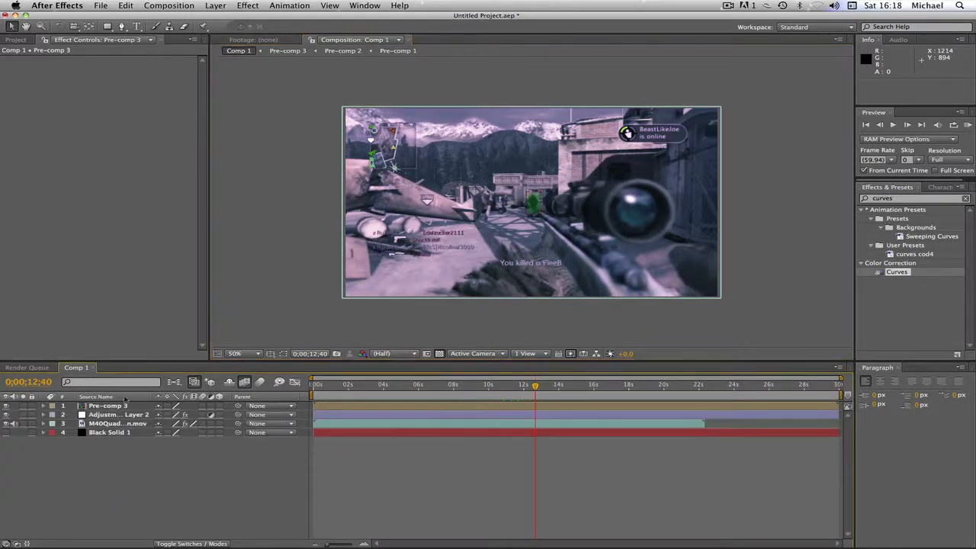
mouse_move(610, 265)
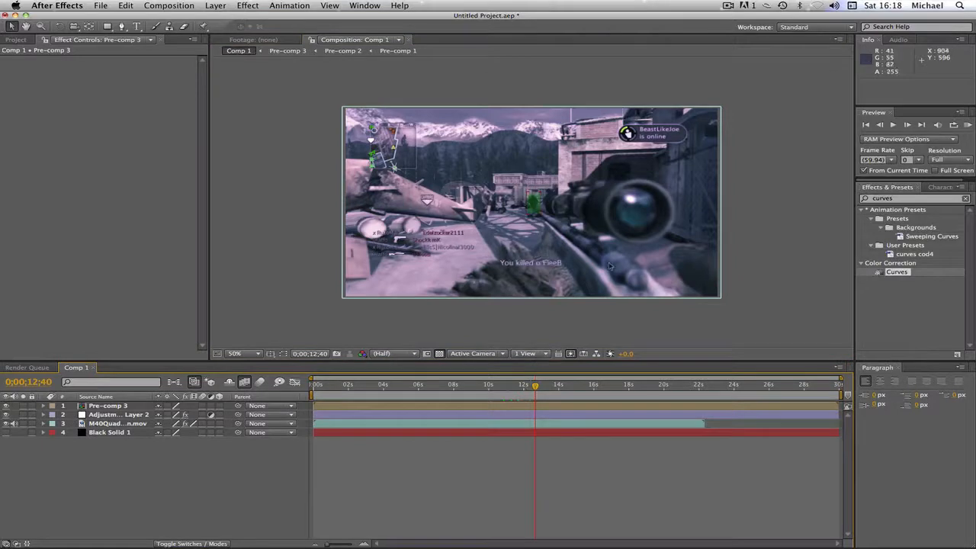
mouse_move(547, 236)
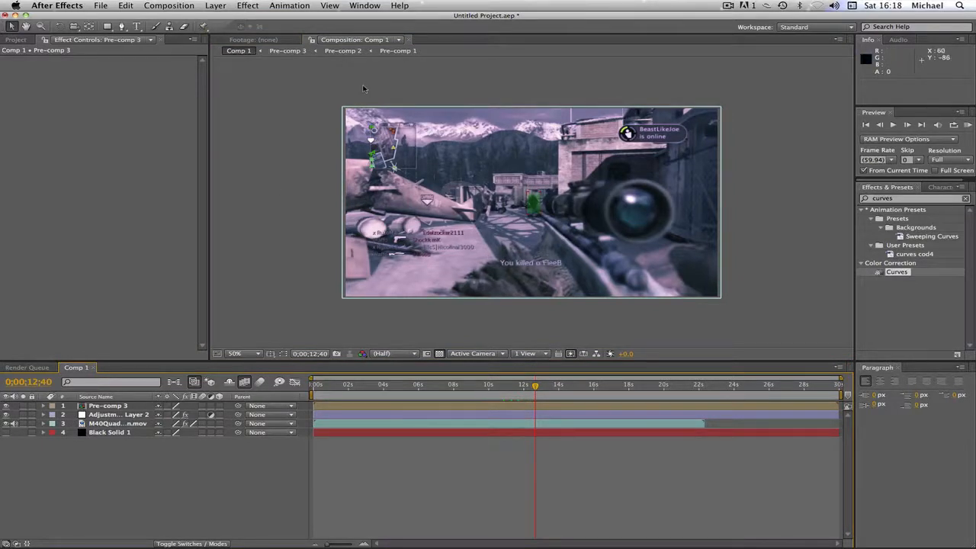
mouse_move(782, 226)
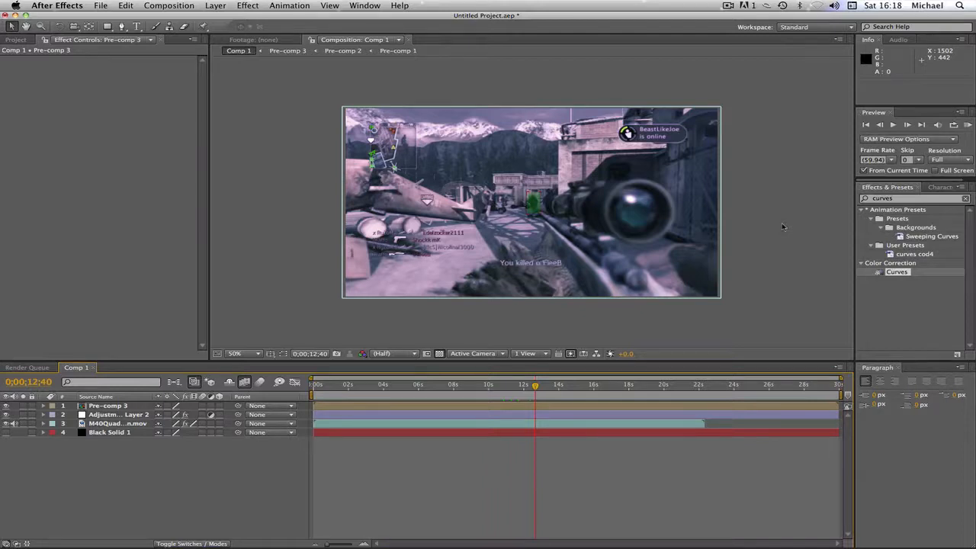
mouse_move(524, 399)
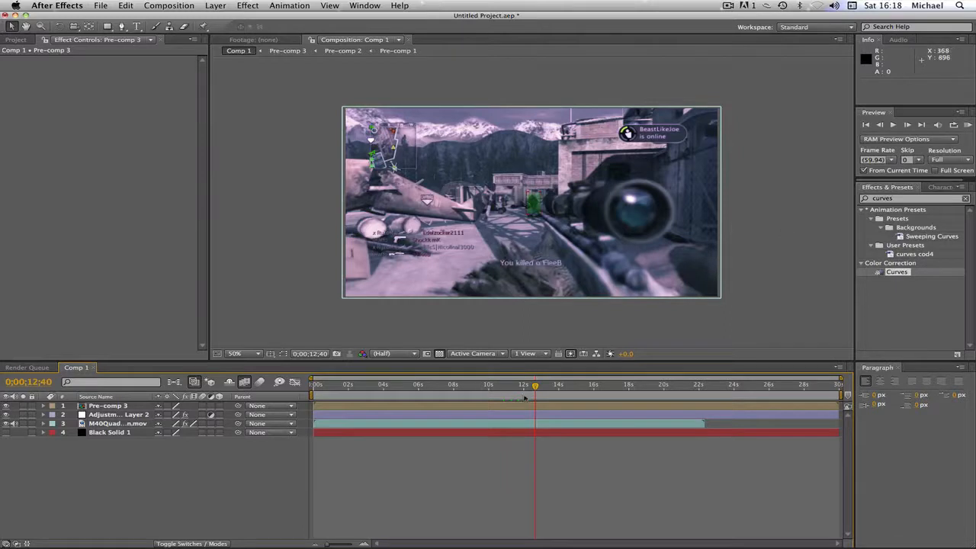
click(504, 385)
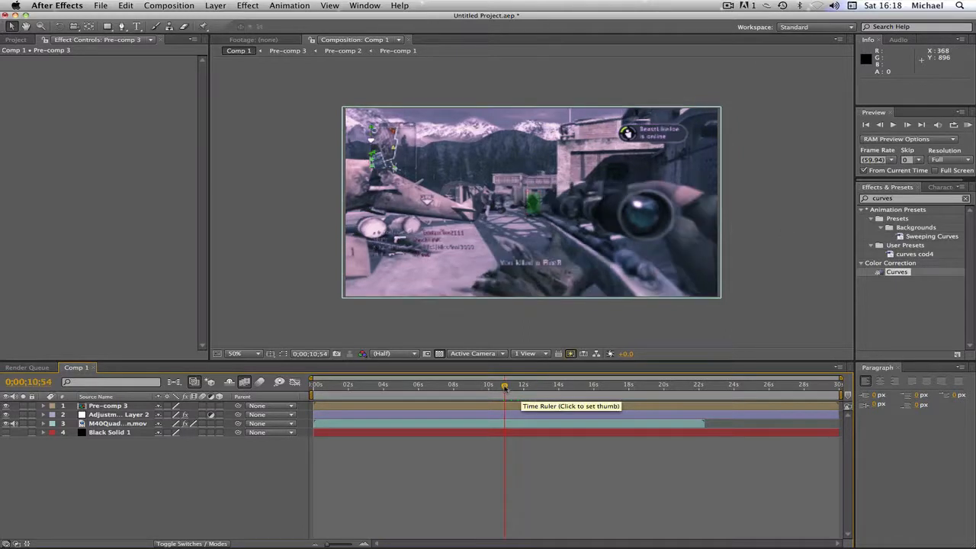
click(504, 384)
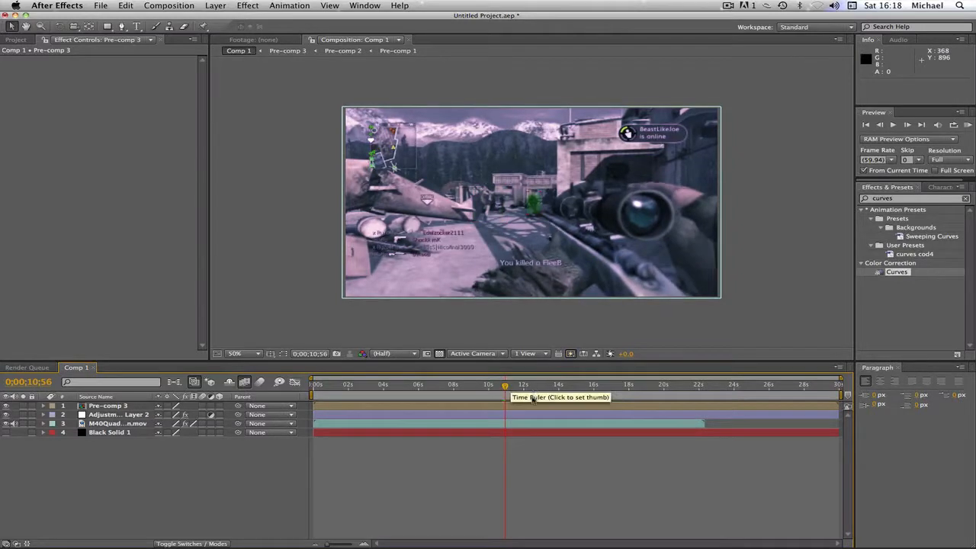
click(507, 383)
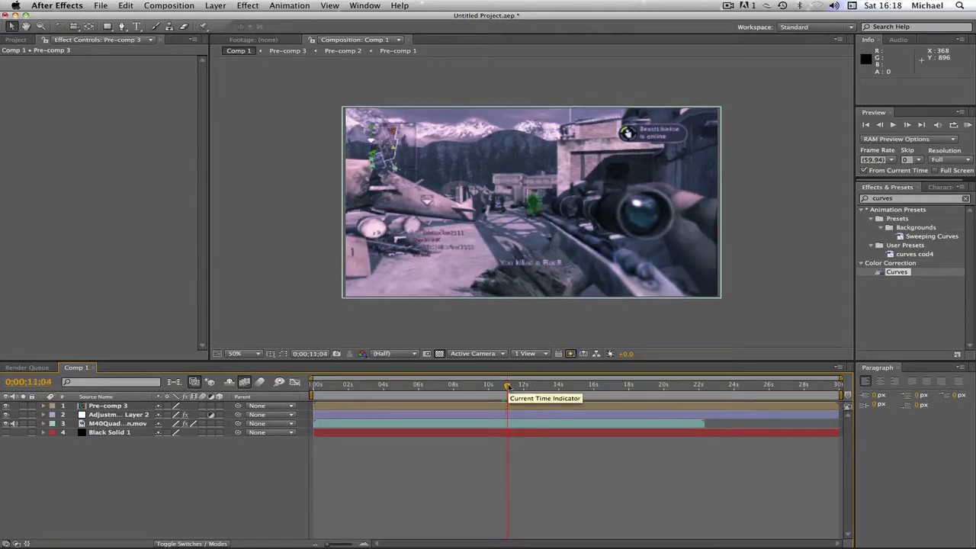
click(506, 384)
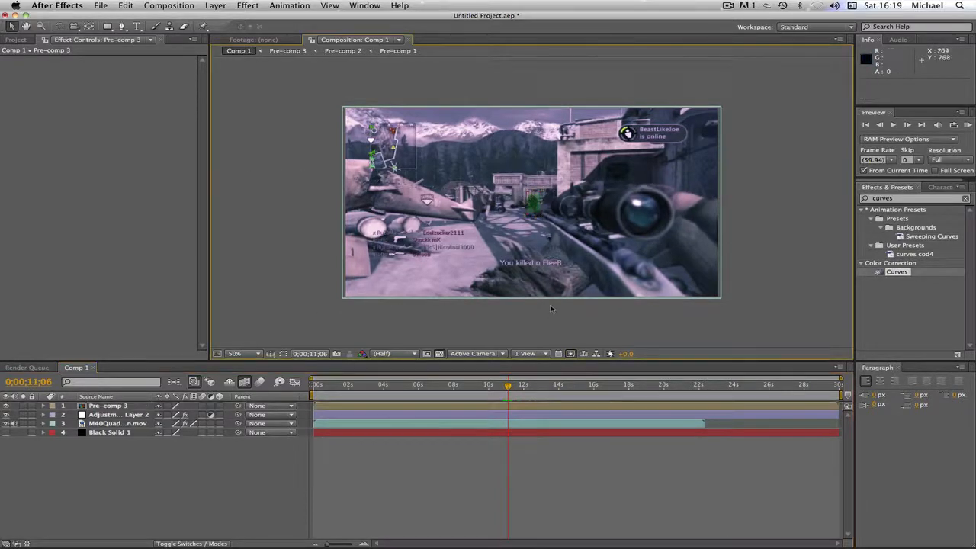
mouse_move(530, 200)
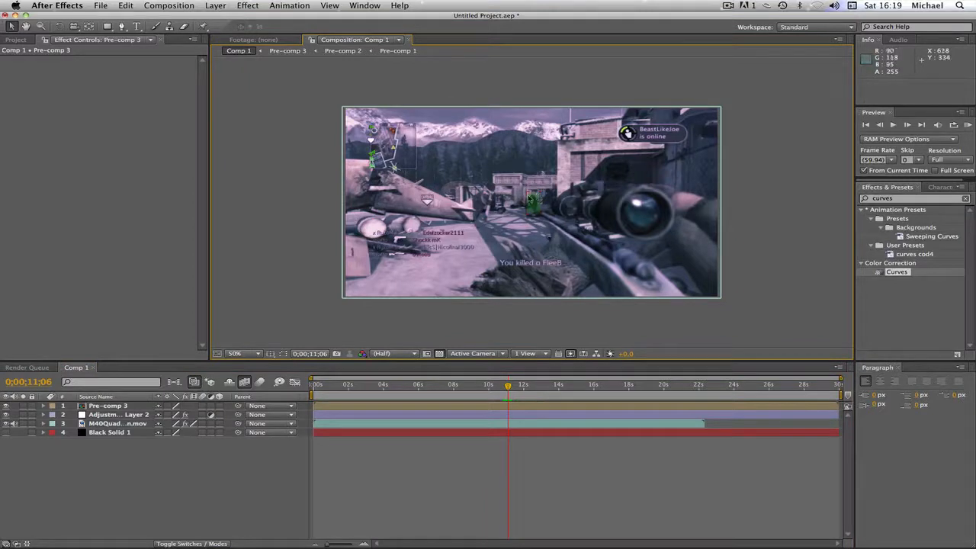
mouse_move(724, 221)
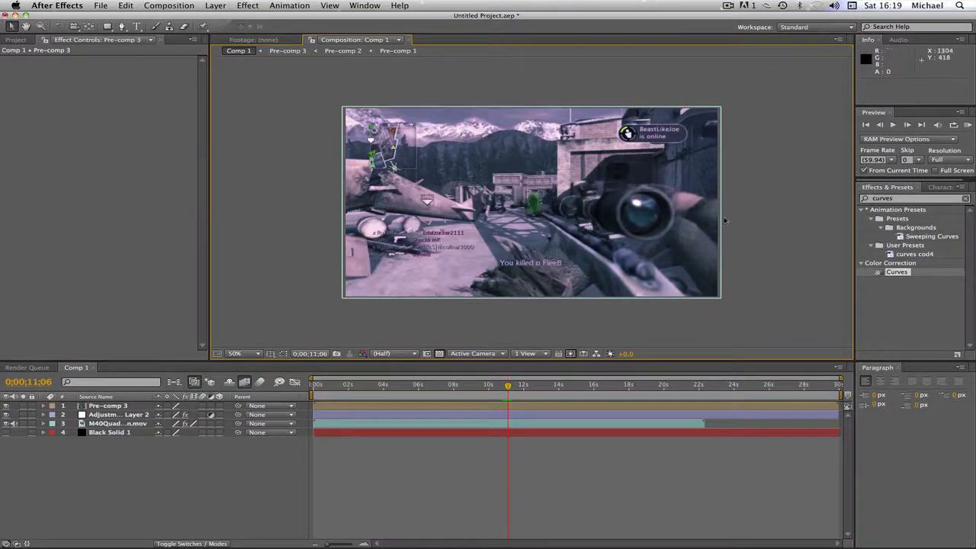
mouse_move(723, 222)
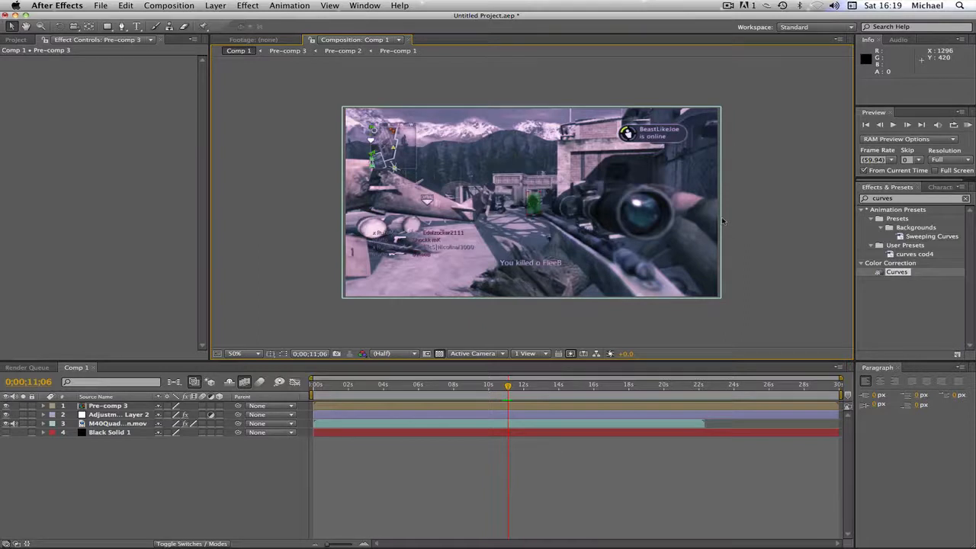
mouse_move(721, 214)
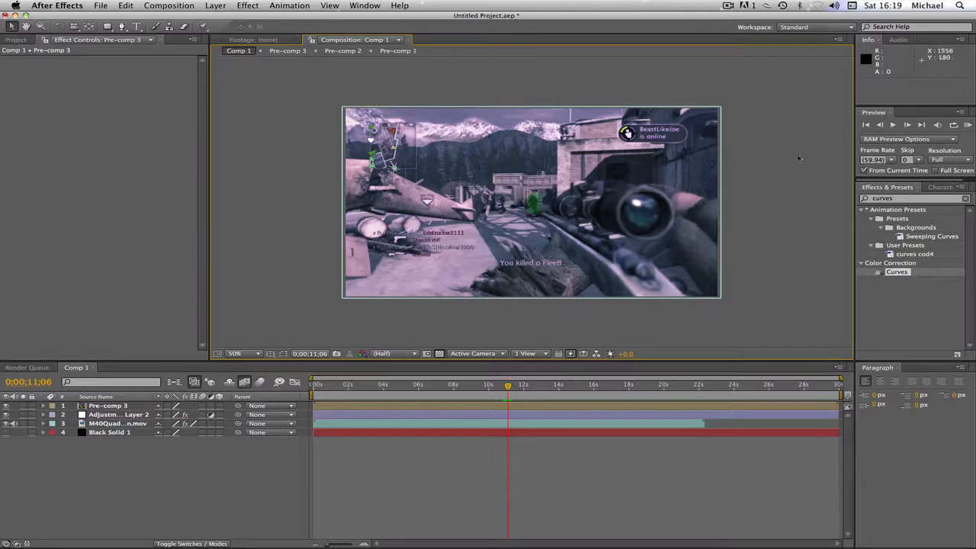
mouse_move(743, 91)
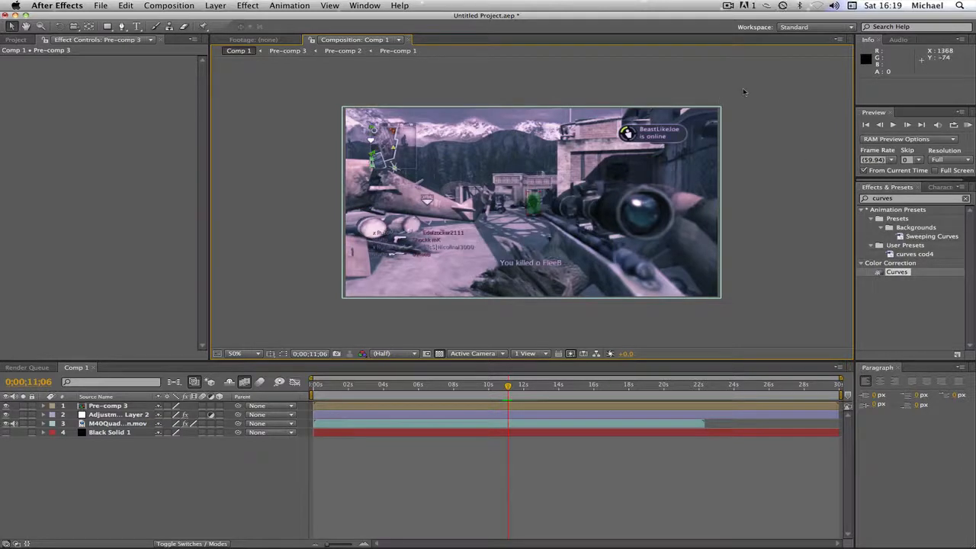